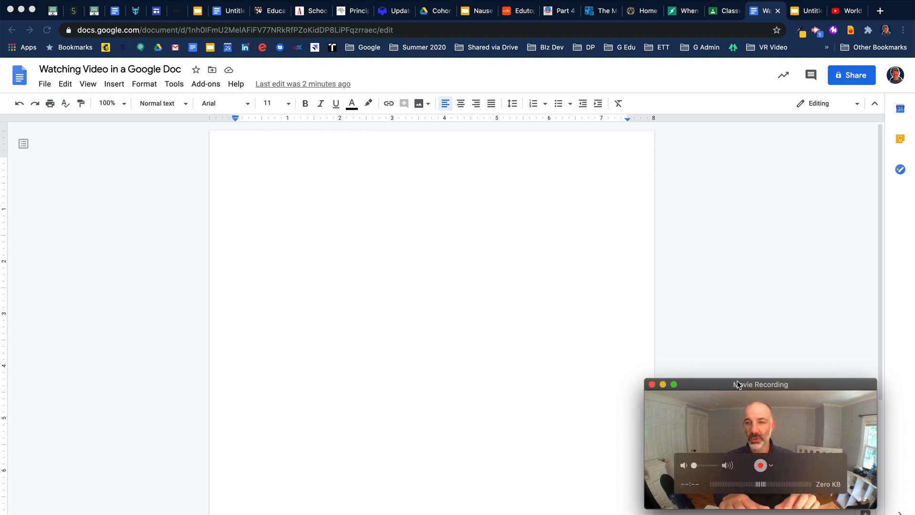
- Copy the World War II Part 1 Crash Course video URL from YouTube
left_click_drag(758, 384, 143, 347)
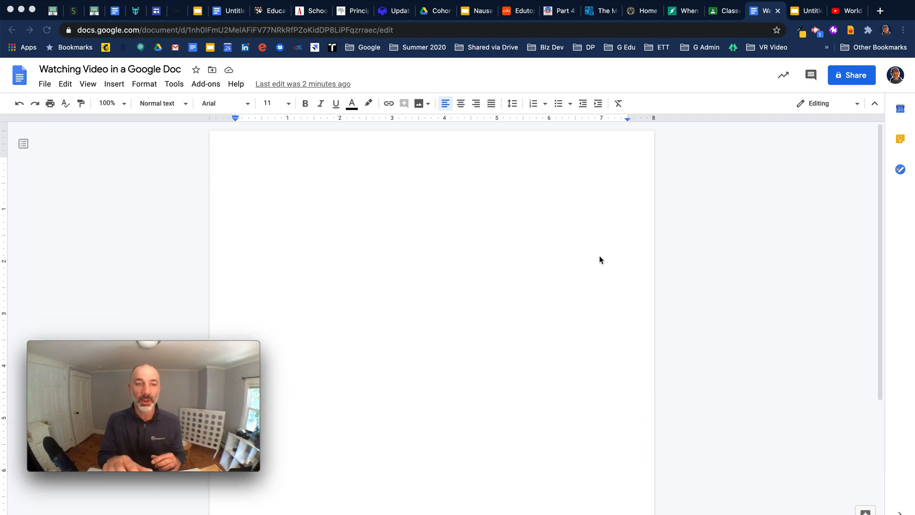
mouse_move(768, 85)
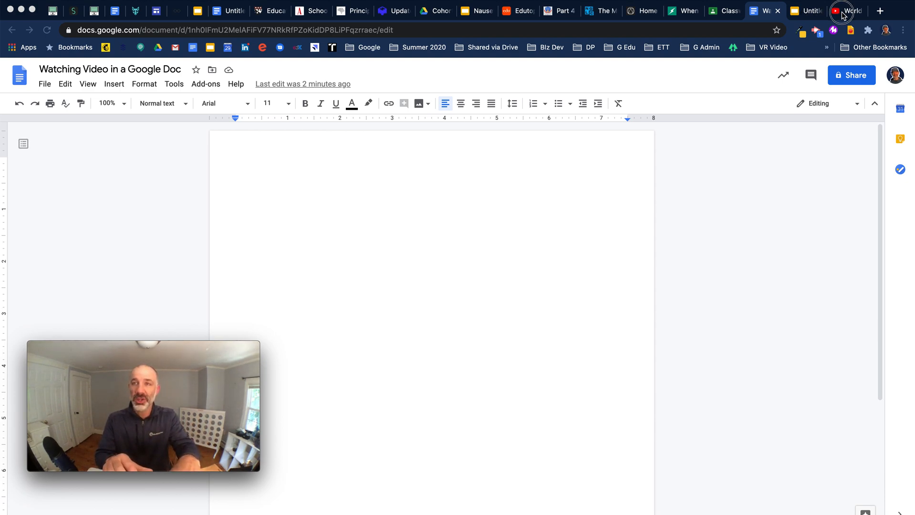
left_click(847, 11)
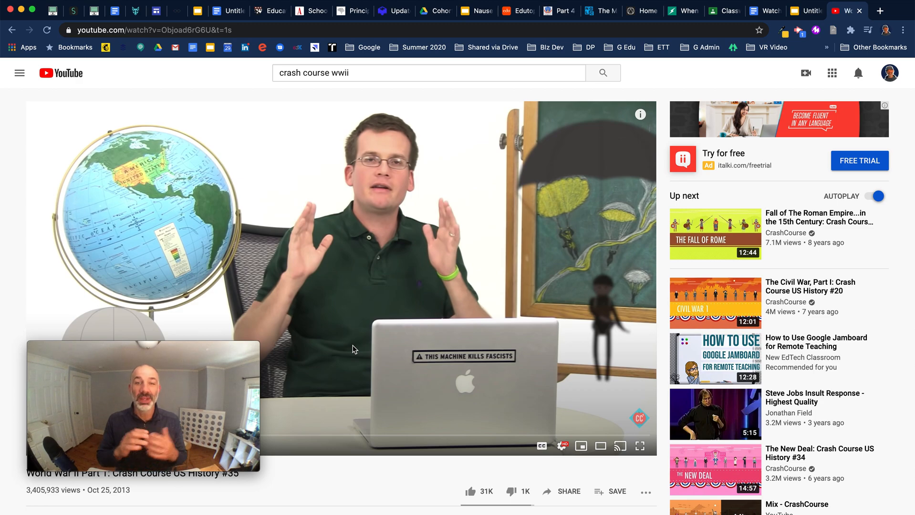
left_click(151, 29)
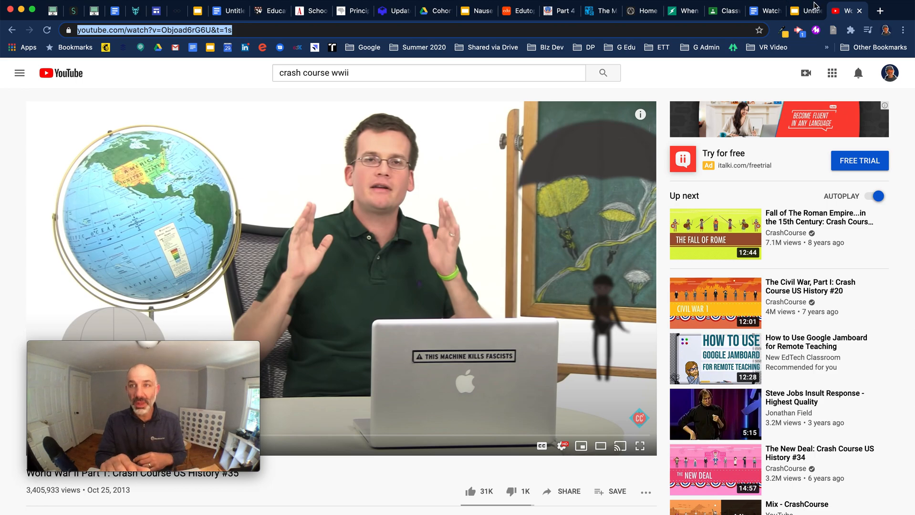
left_click(802, 10)
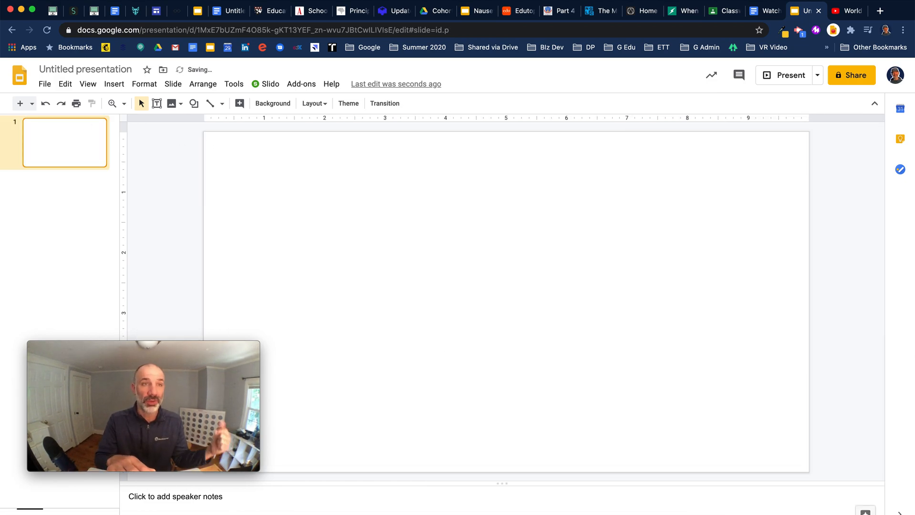
- Embed the YouTube video (watch?v=Objoad6rG6U) on the first slide by URL
left_click(114, 83)
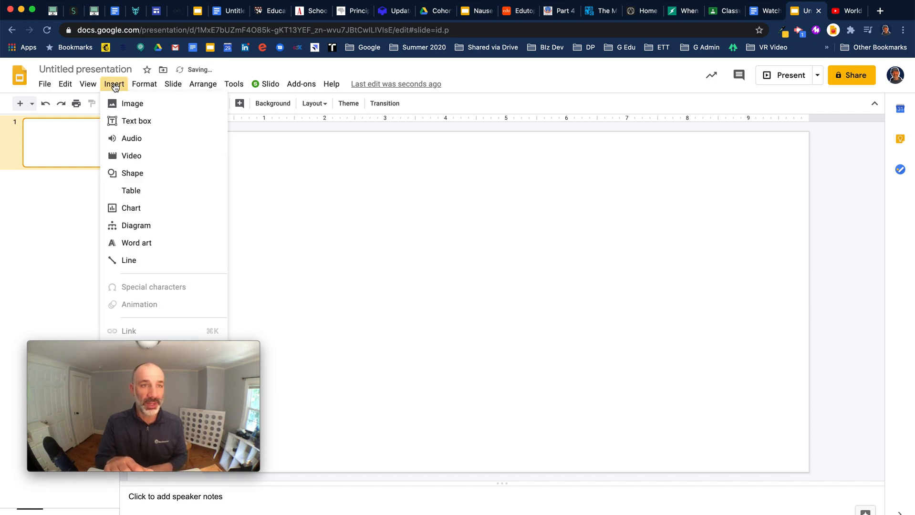
left_click(131, 156)
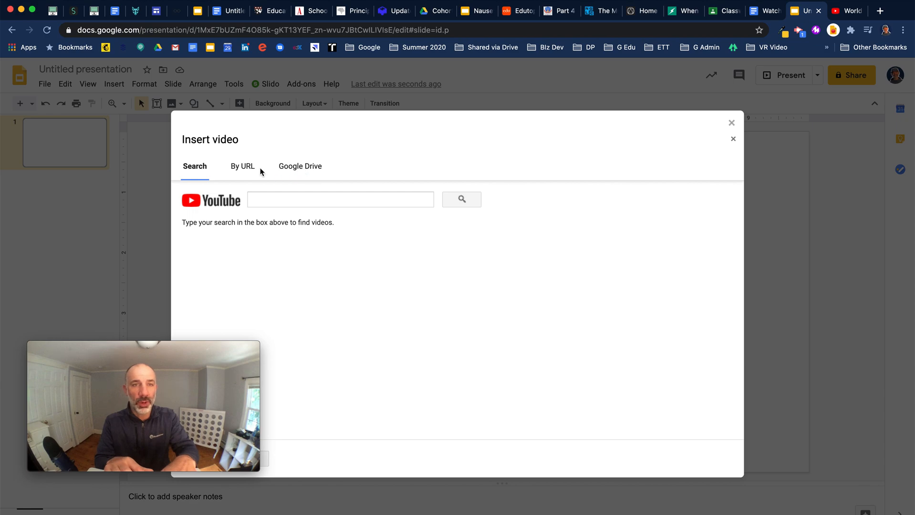
left_click(242, 166)
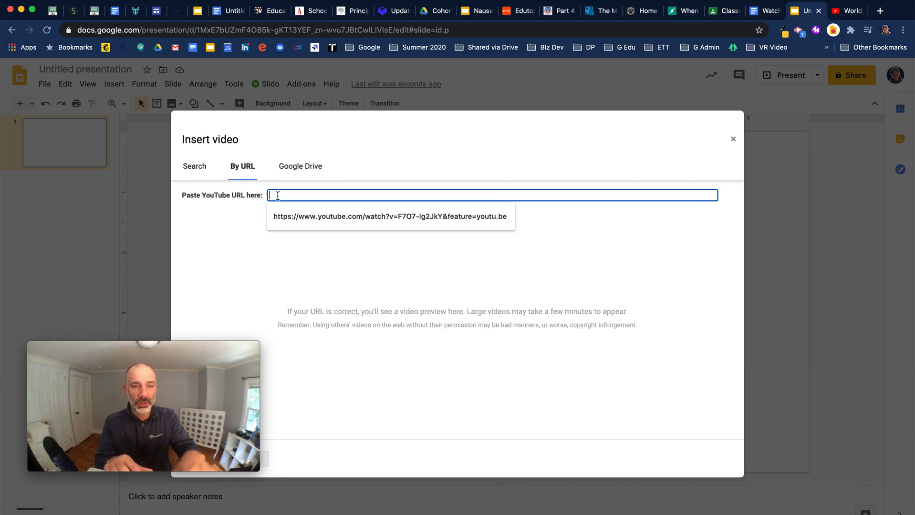
type("https://www.youtube.com/watch?v=Objoad6rG6U&t=1s")
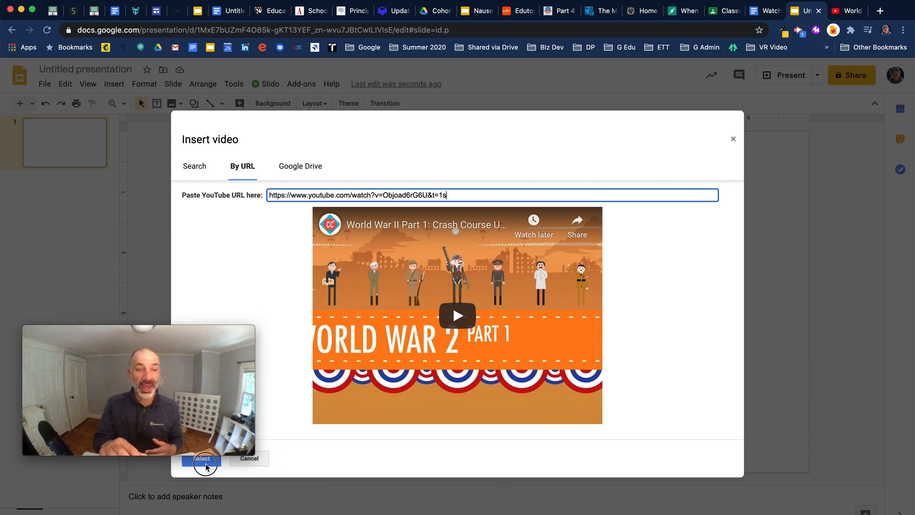
left_click(202, 458)
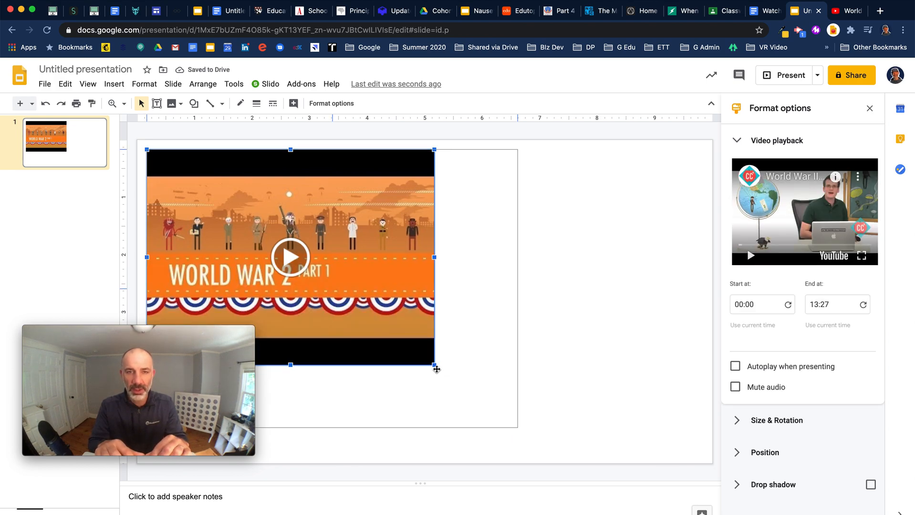
- Enlarge and centre the video, and set its end time to 7:00
left_click_drag(434, 369, 517, 428)
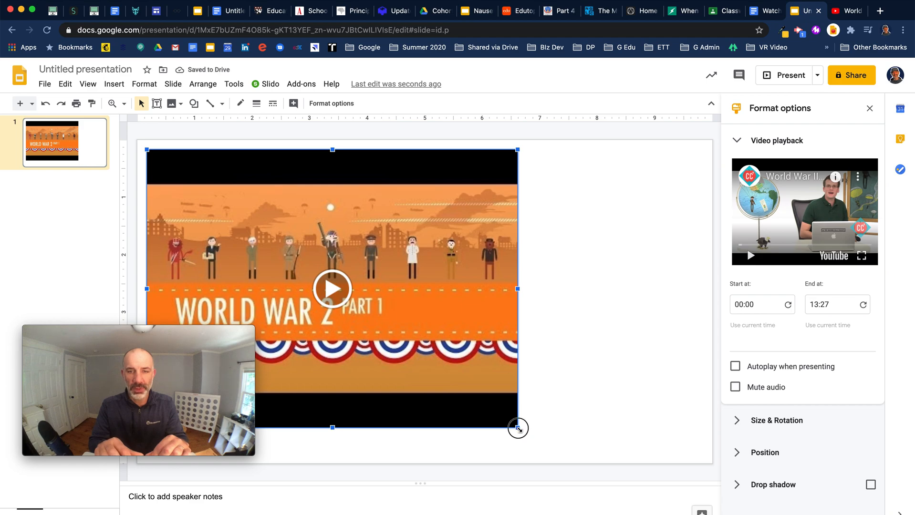
left_click_drag(517, 428, 555, 449)
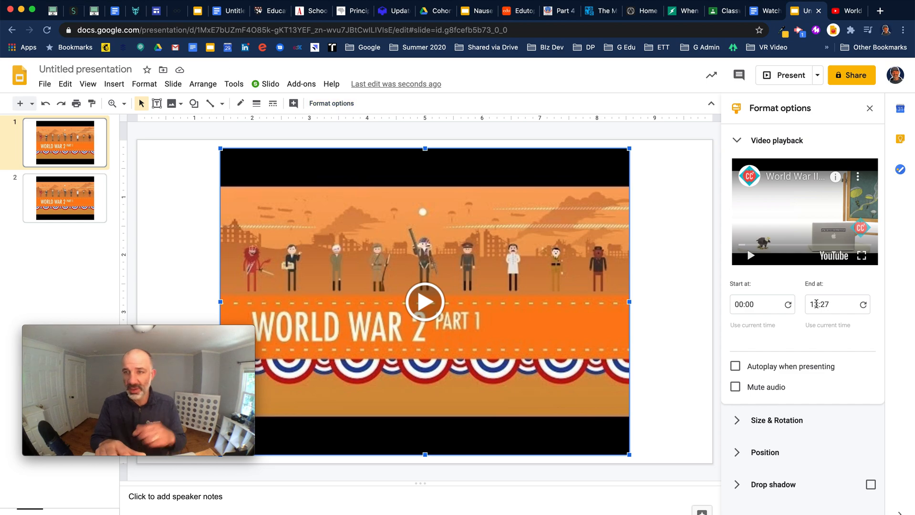
left_click(829, 304)
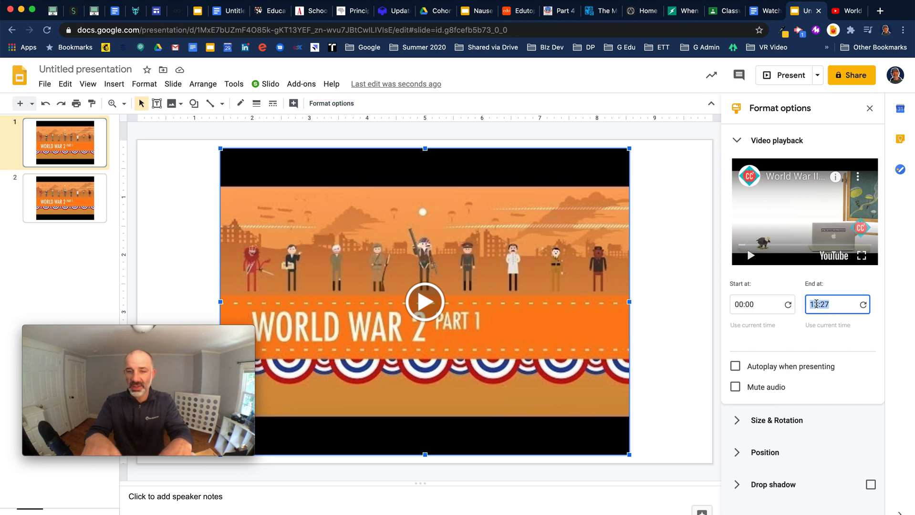
type("7")
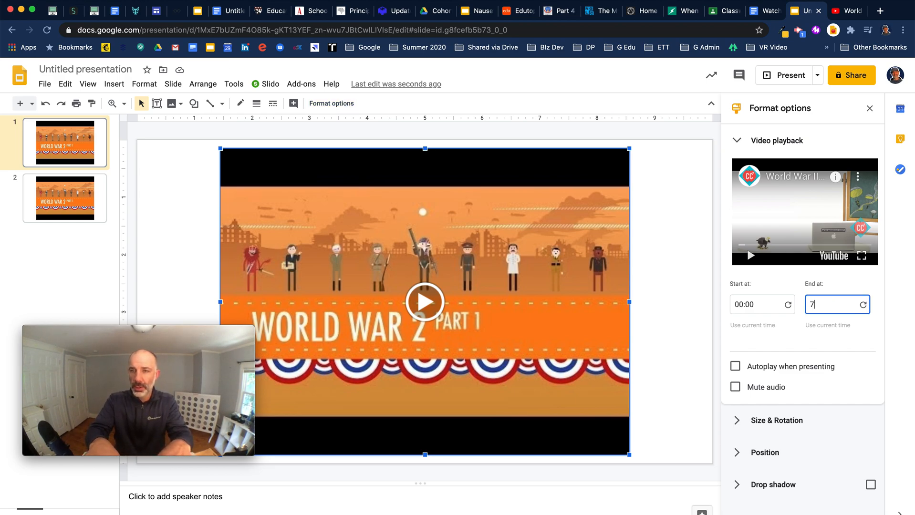
type(":00")
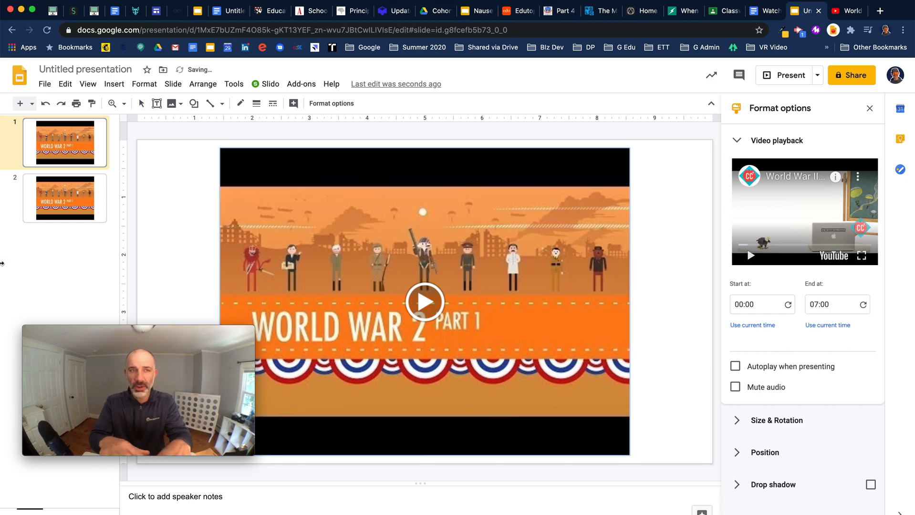
- Set the second slide's video to start at 7:11
left_click(65, 198)
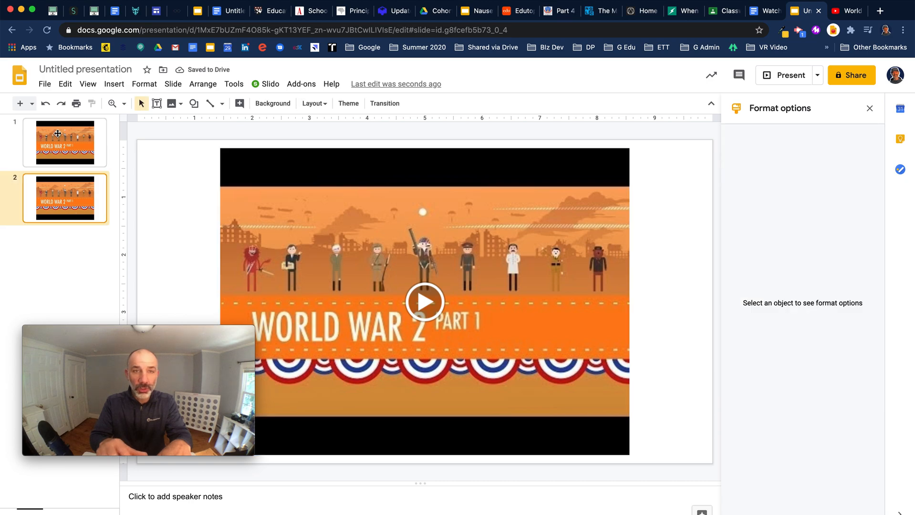
left_click(425, 301)
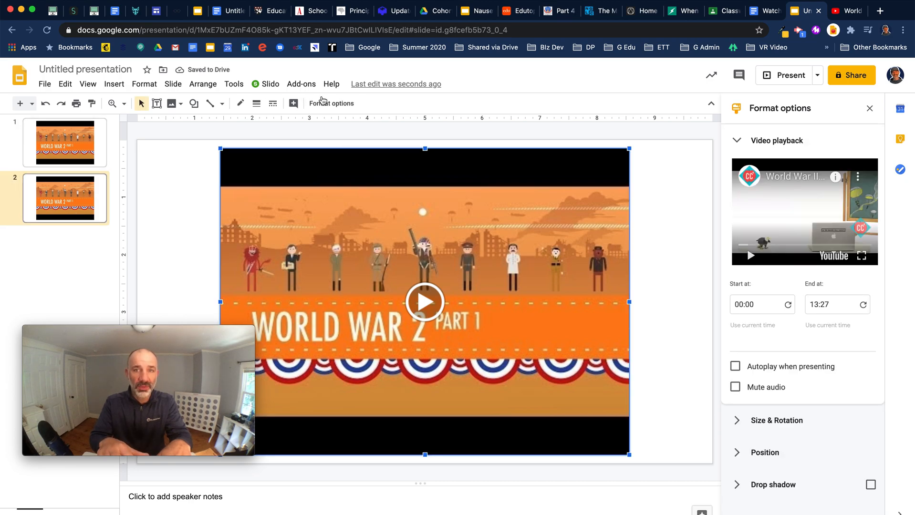
left_click(761, 304)
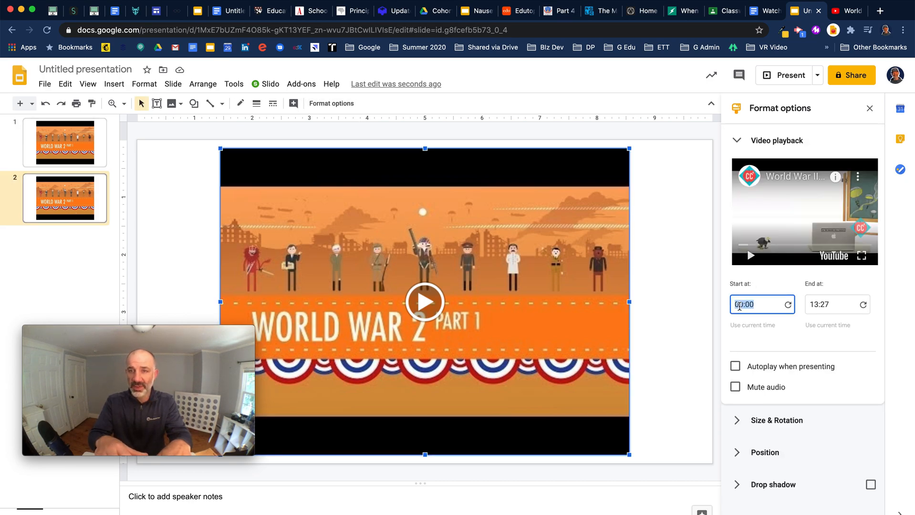
type("7:11")
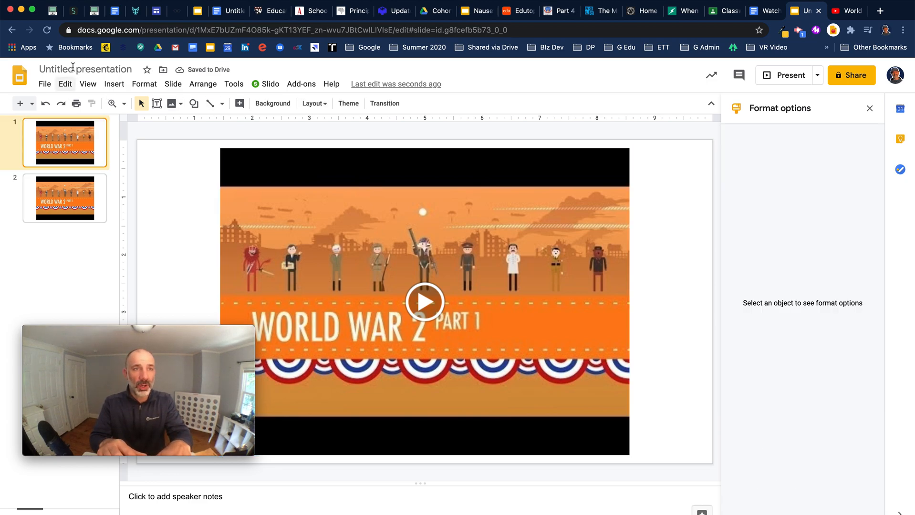
- Name the deck 'WWII Crash Course Video' and close the Format options panel
type("WWI")
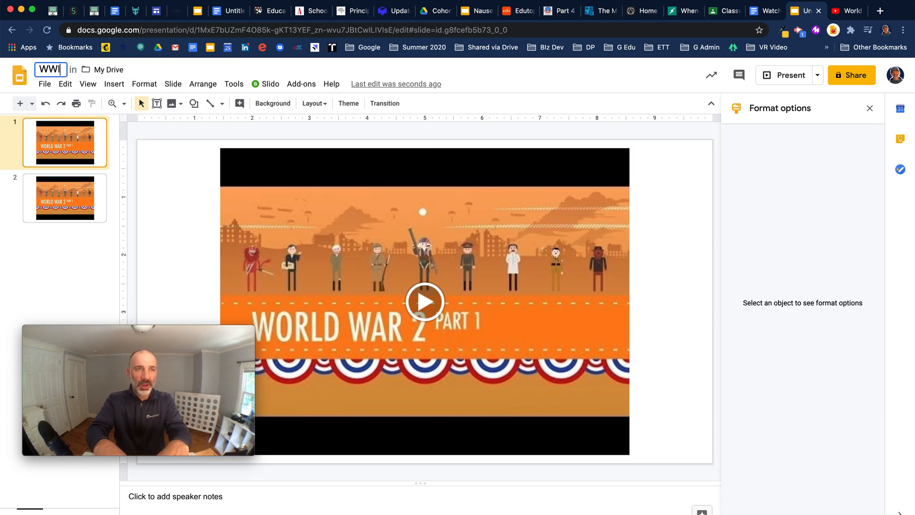
type("WWII Crash CourS")
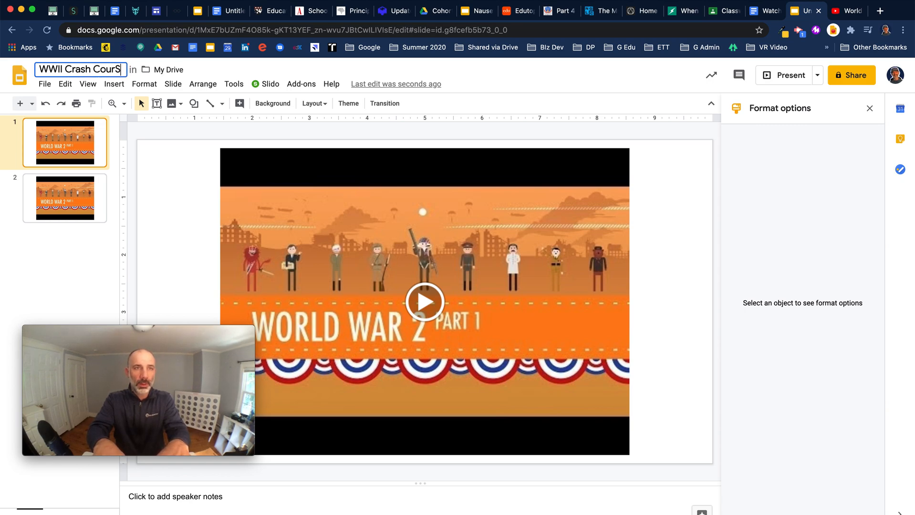
type("Course Vi")
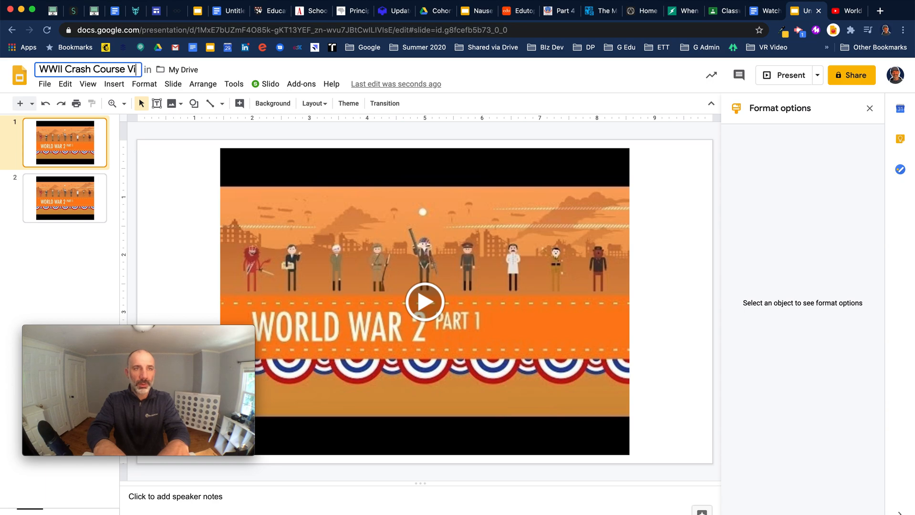
type("Video")
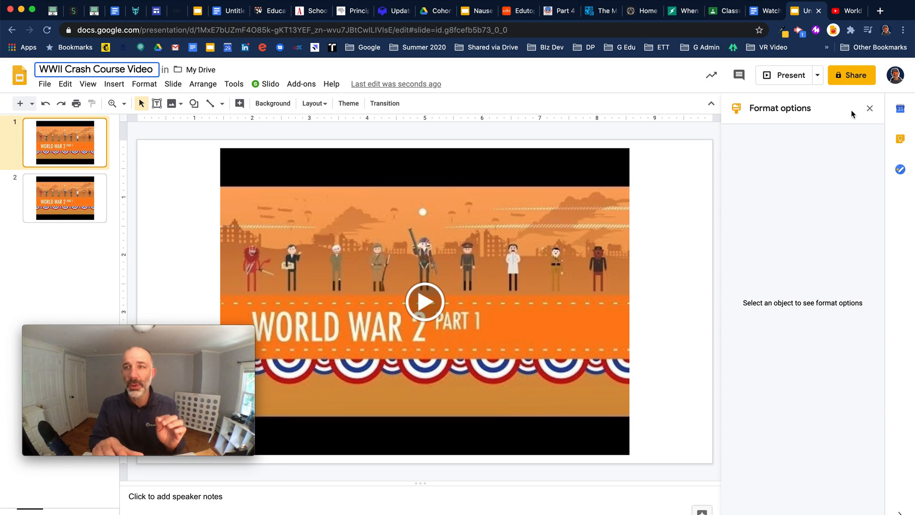
left_click(869, 108)
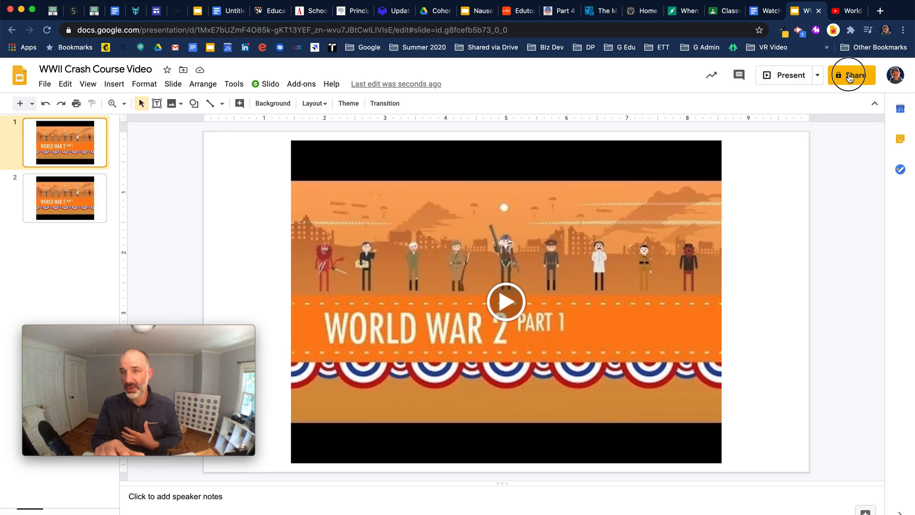
- Share the deck so anyone with the link can view it
left_click(851, 75)
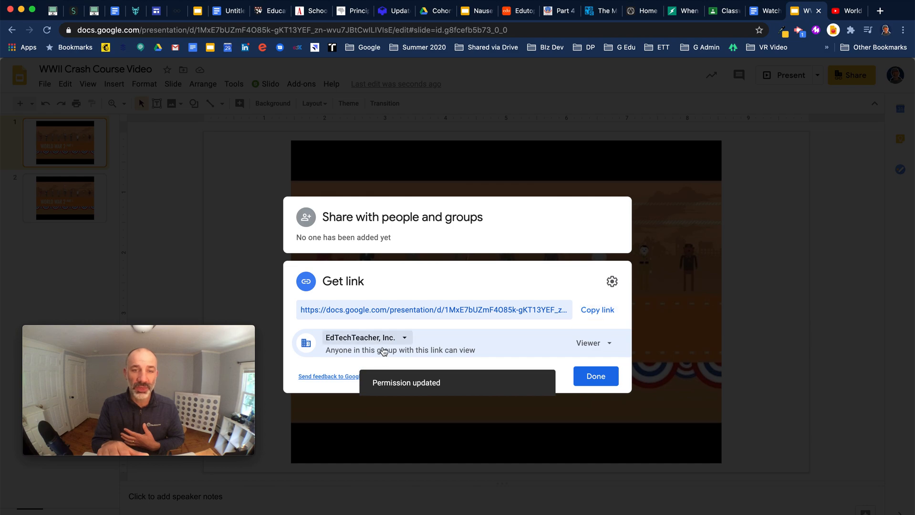
left_click(366, 338)
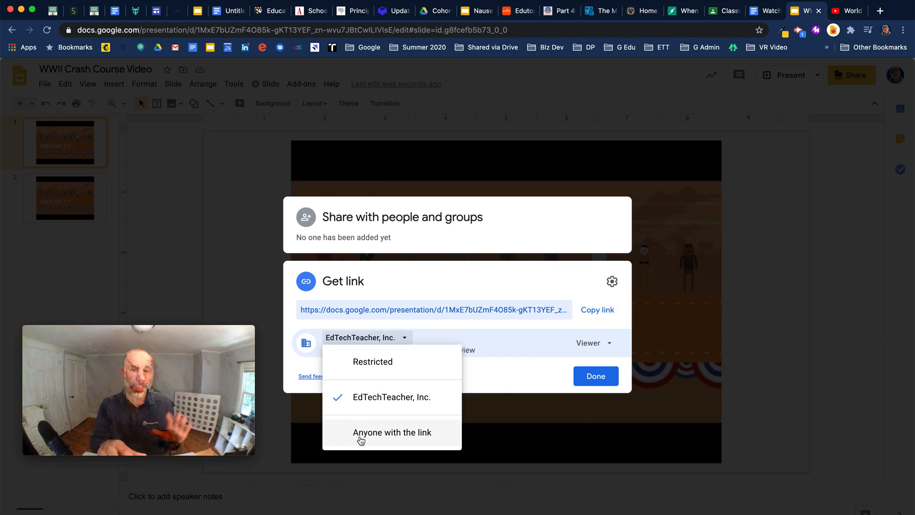
left_click(392, 432)
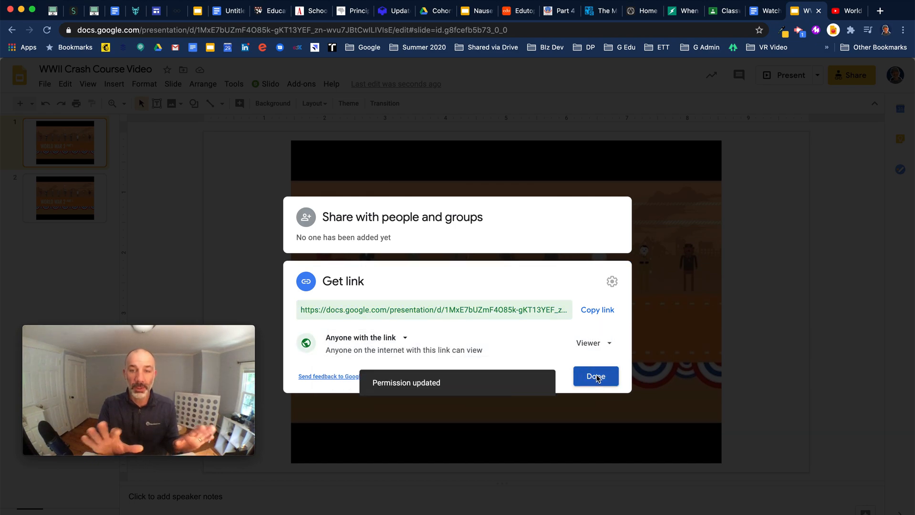
left_click(595, 376)
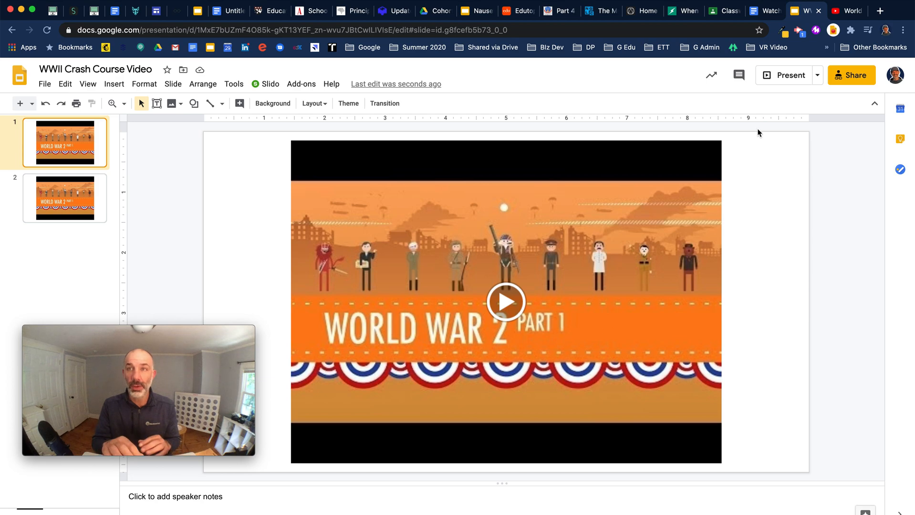
left_click(880, 11)
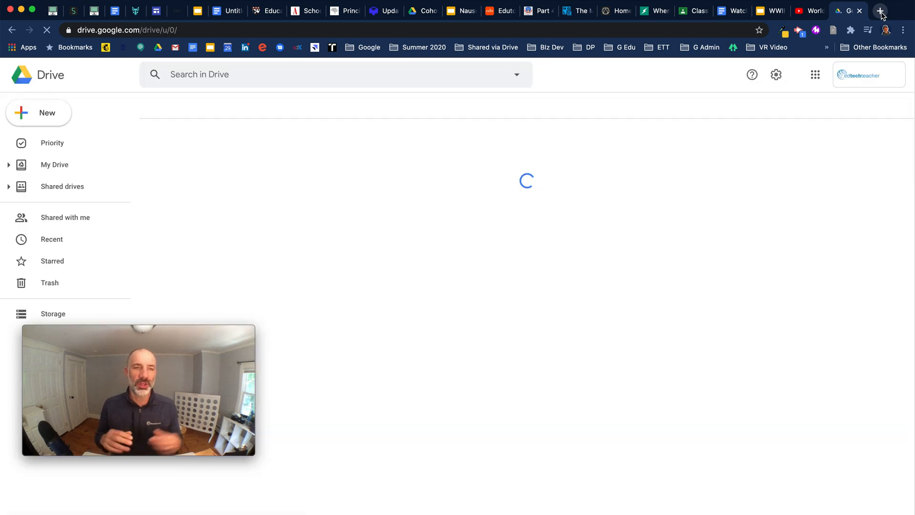
- Copy the WWII Crash Course Video deck's shareable link from Drive's Recent files
left_click(54, 164)
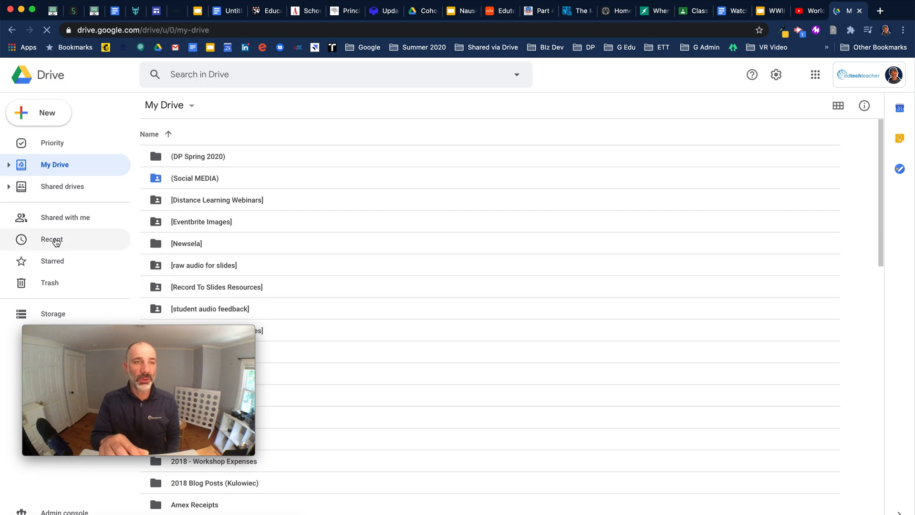
left_click(51, 239)
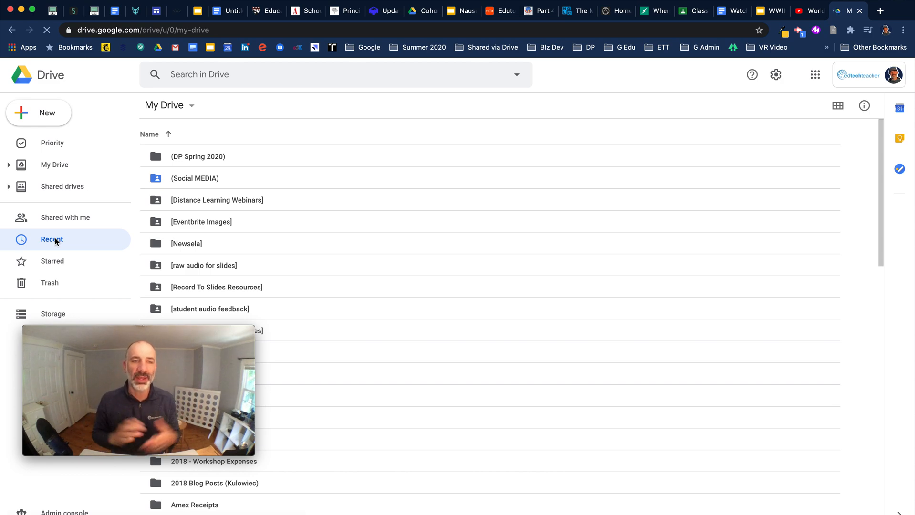
left_click(51, 239)
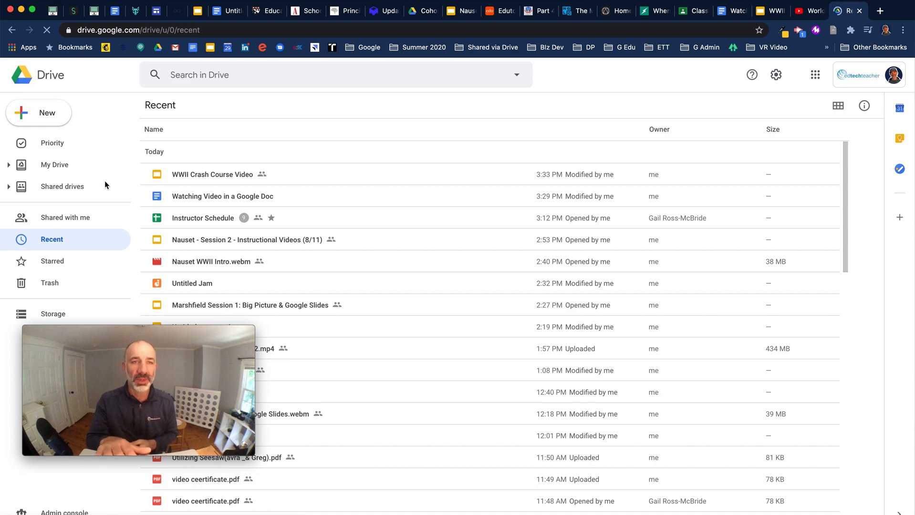
left_click(212, 174)
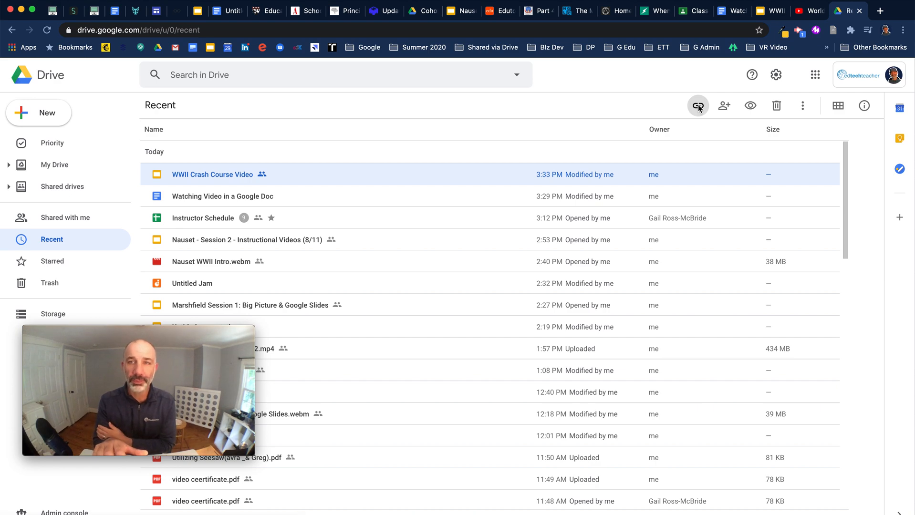
left_click(698, 105)
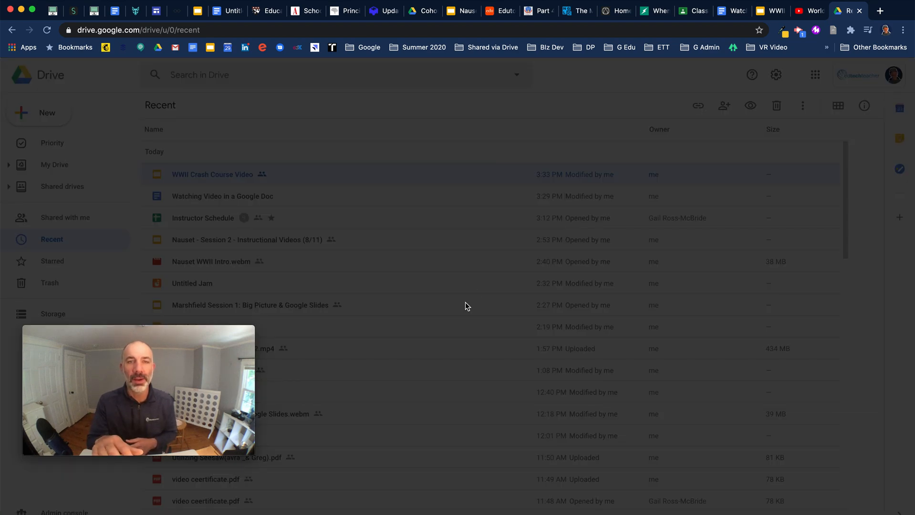
left_click(723, 106)
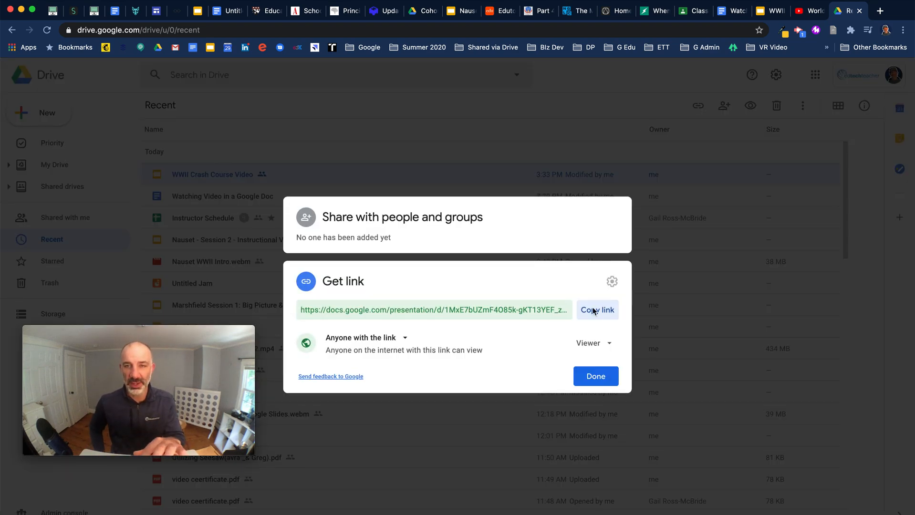
left_click(597, 310)
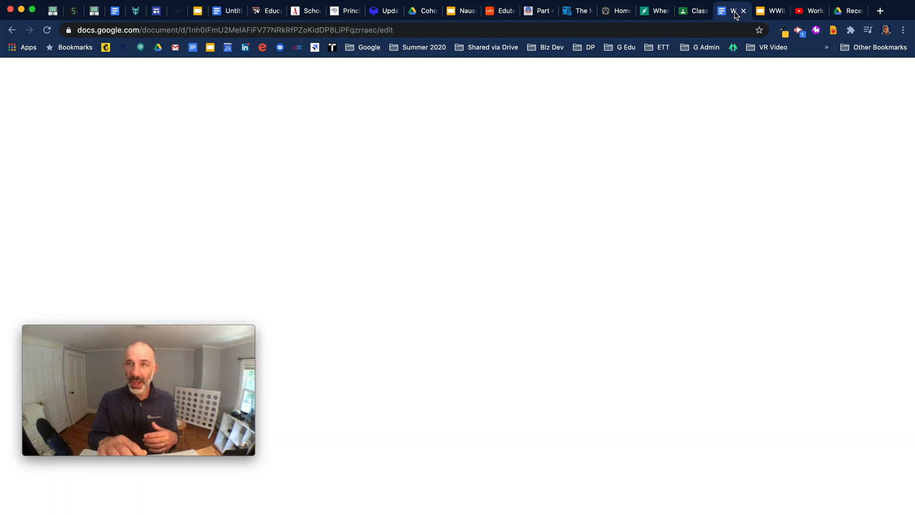
- Type the headings 'Guided Questions', 'Structure' and 'Ideas to reflect...'
left_click(732, 11)
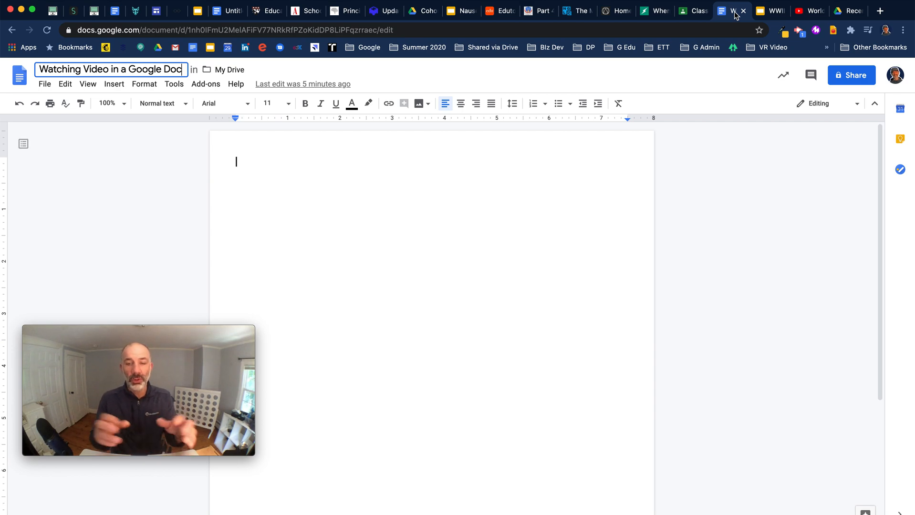
type("Guid")
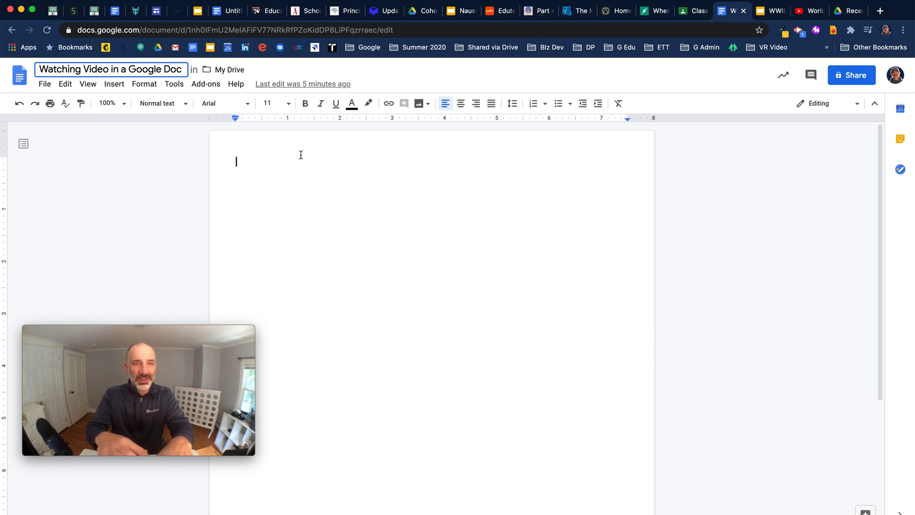
type("Guided Question")
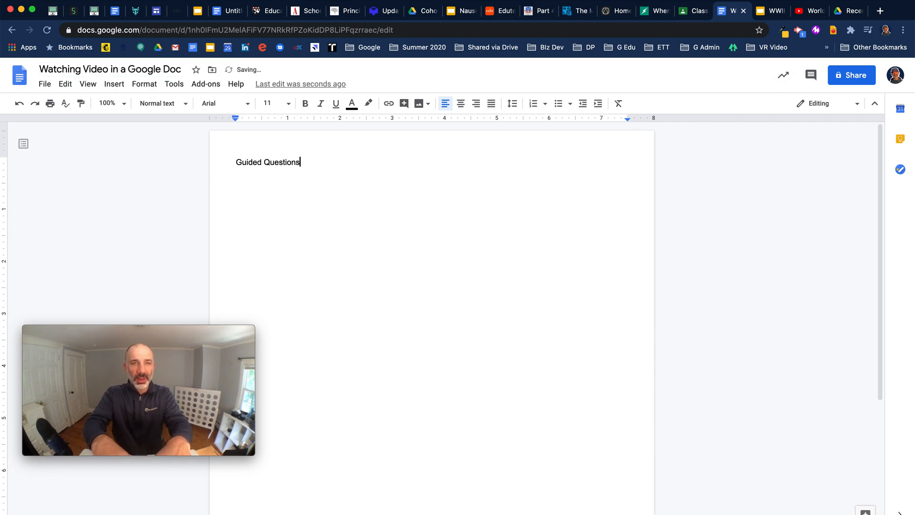
type("s")
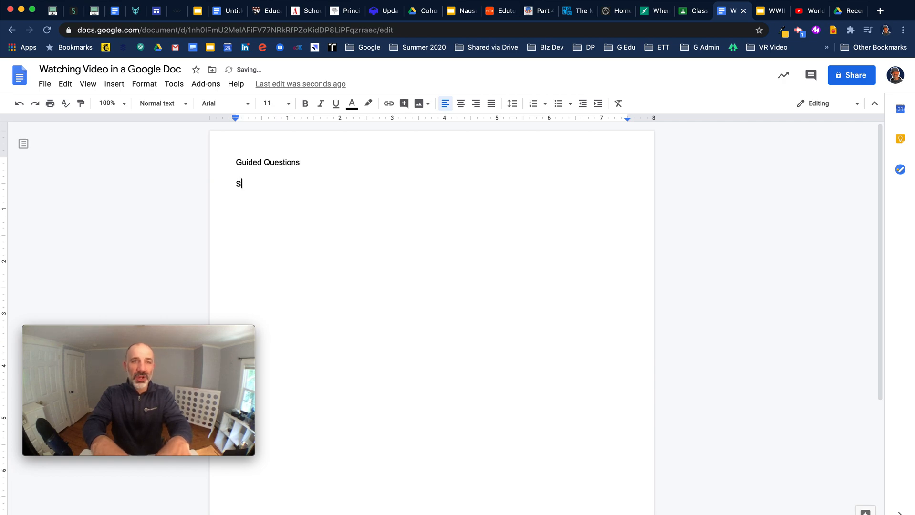
type("tructure and")
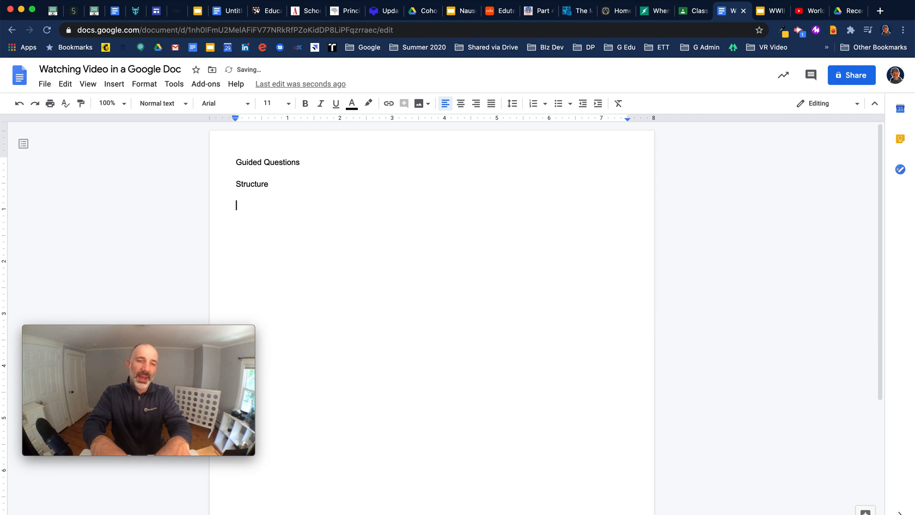
type("Ideas")
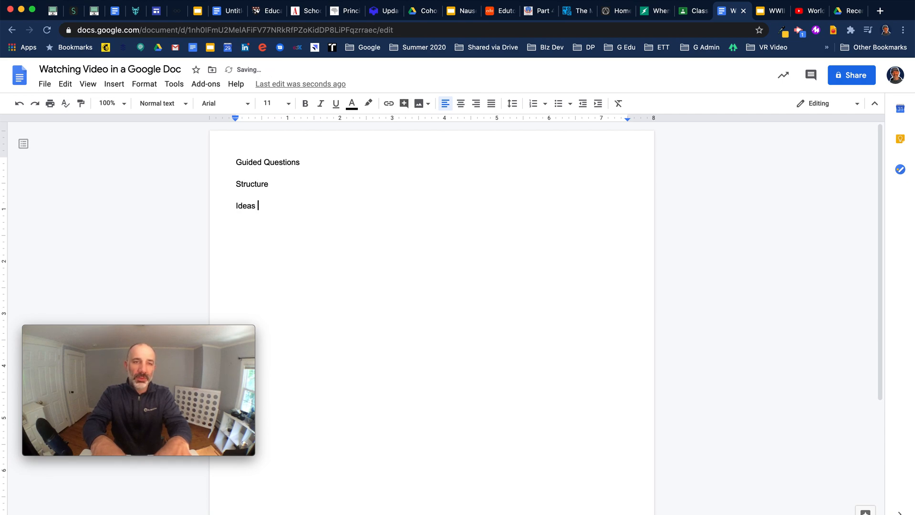
type("to reflect")
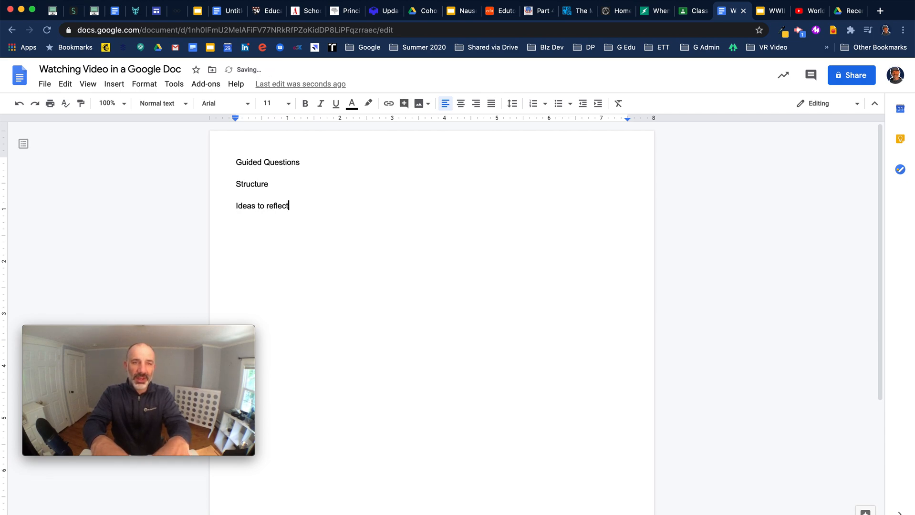
type("...")
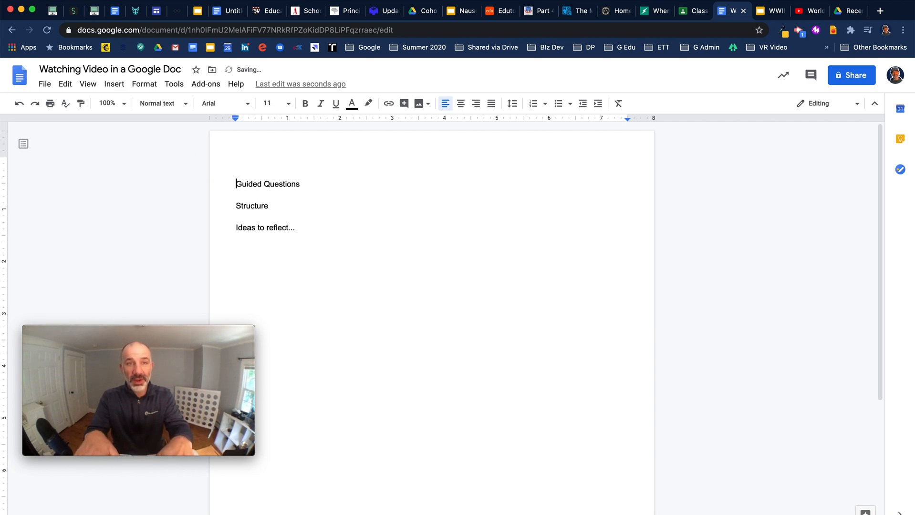
- Add the line 'Click HERE to view WWII Crash Course Video' at the top
type("ck HERE to view WII")
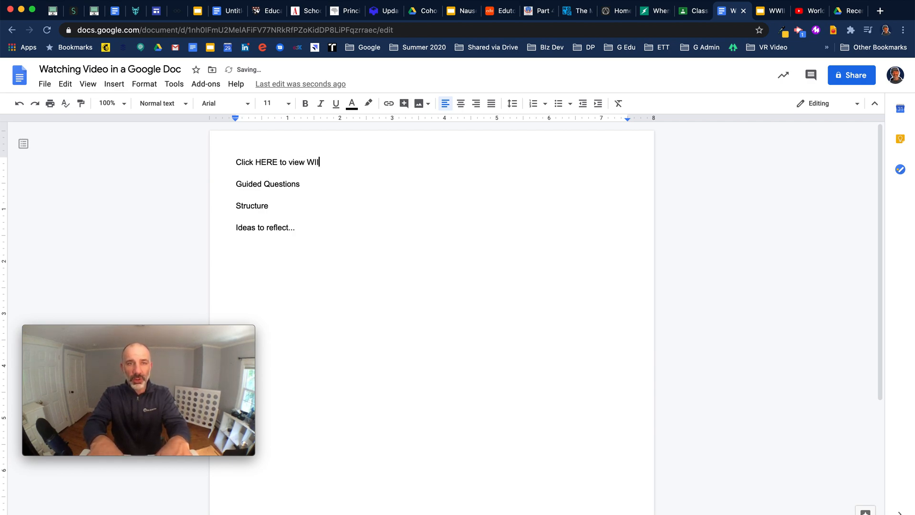
type("WWII")
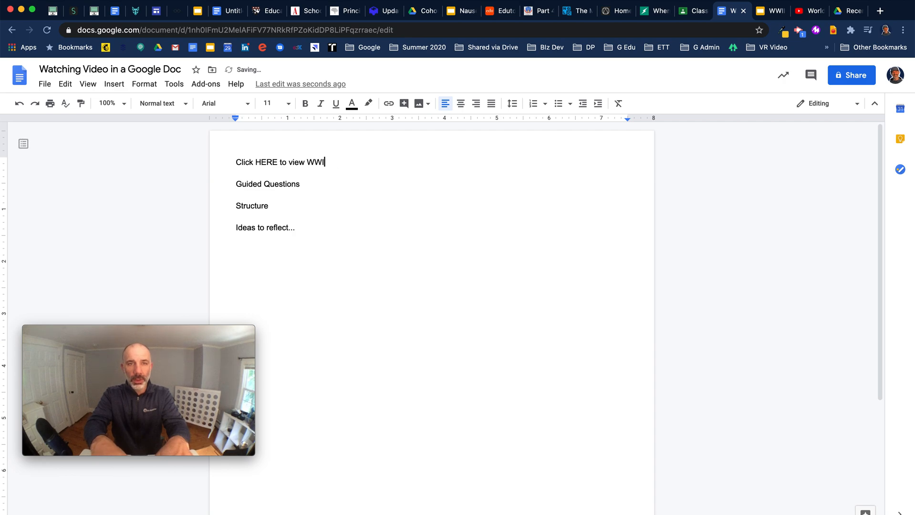
type("Crash Course Video")
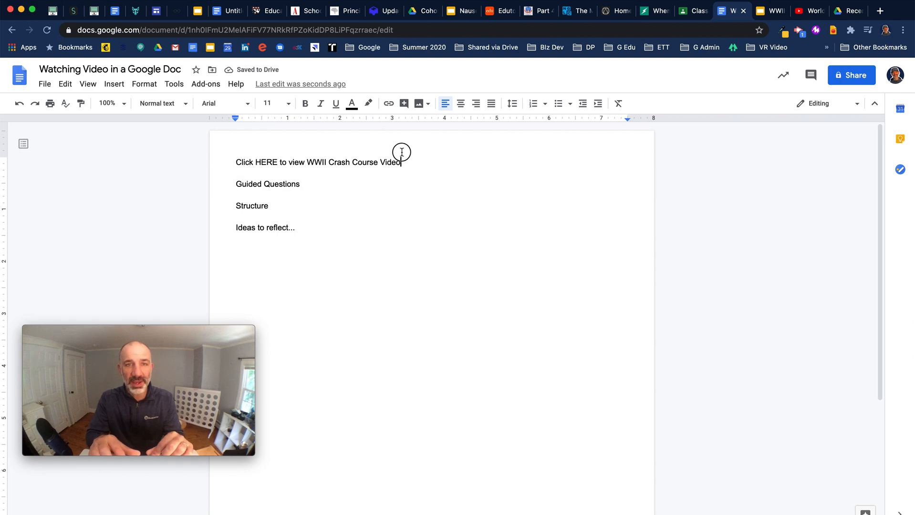
- Link the 'Click HERE to view WWII Crash Course Video' line to the copied deck URL
triple_click(318, 162)
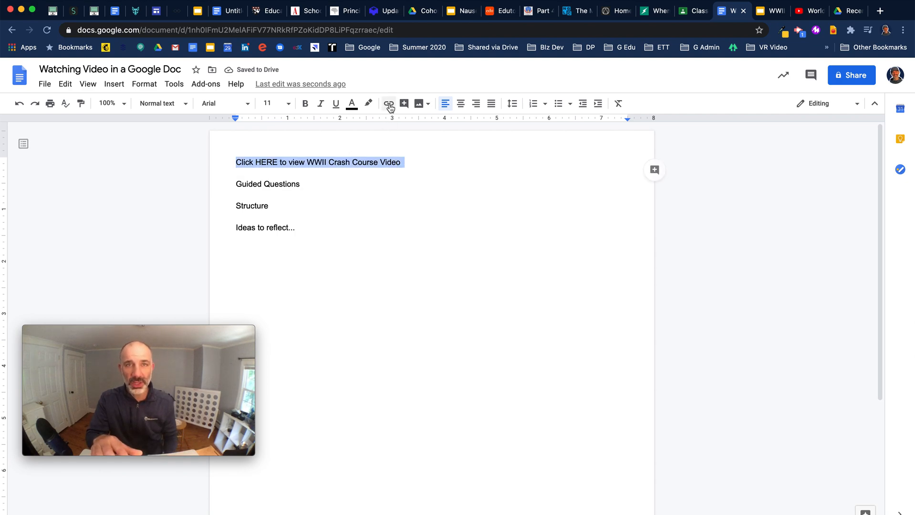
left_click(388, 103)
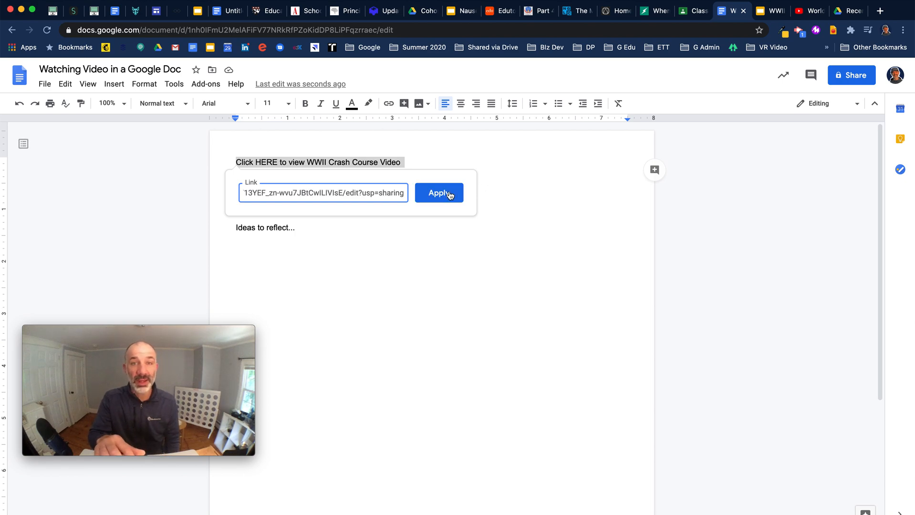
left_click(439, 192)
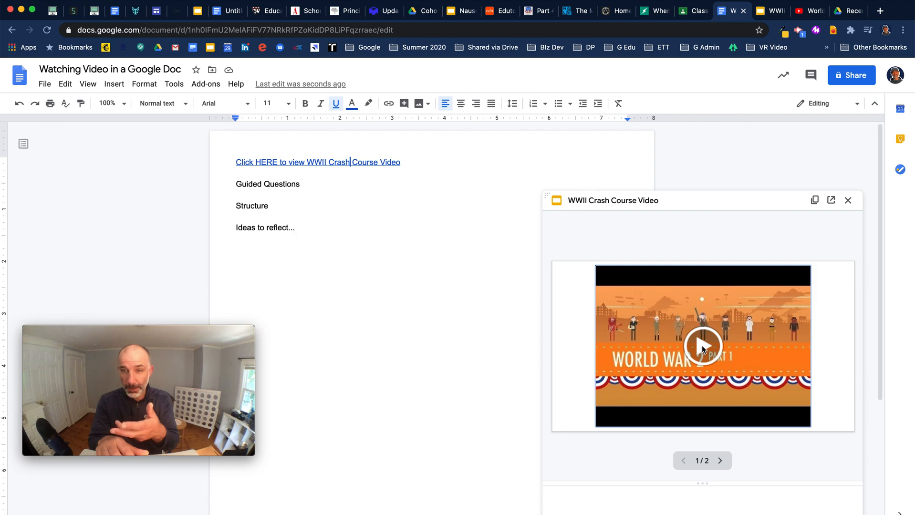
- Type 'Live edits of my notes...here is my new idea' while the video plays
left_click(703, 346)
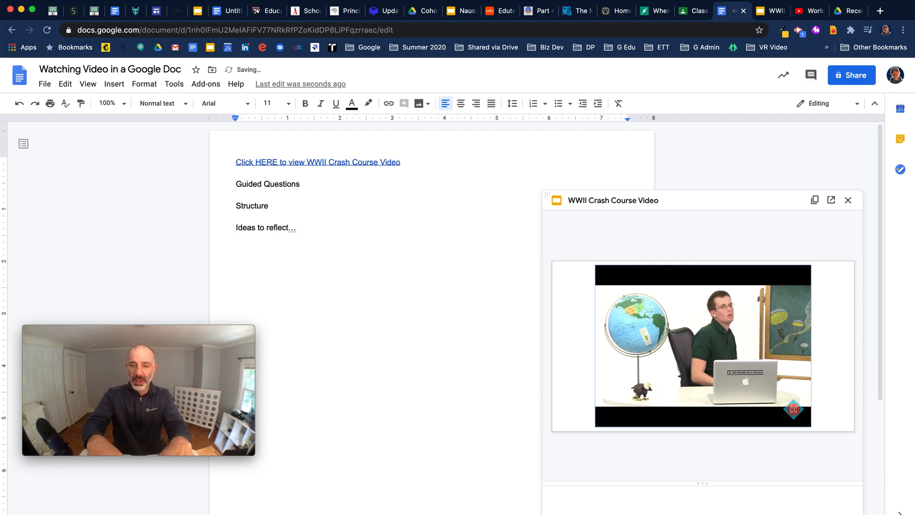
type("Live edits of my")
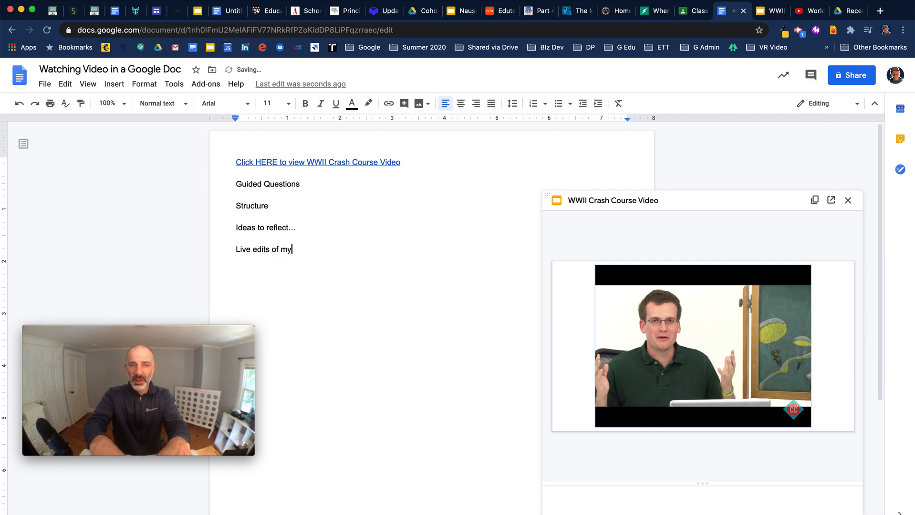
type("notes...")
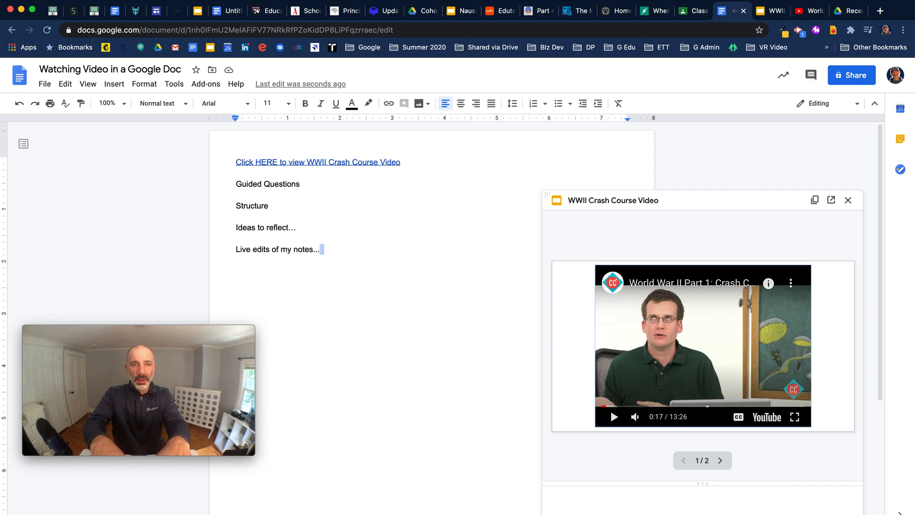
type("here is my new idea")
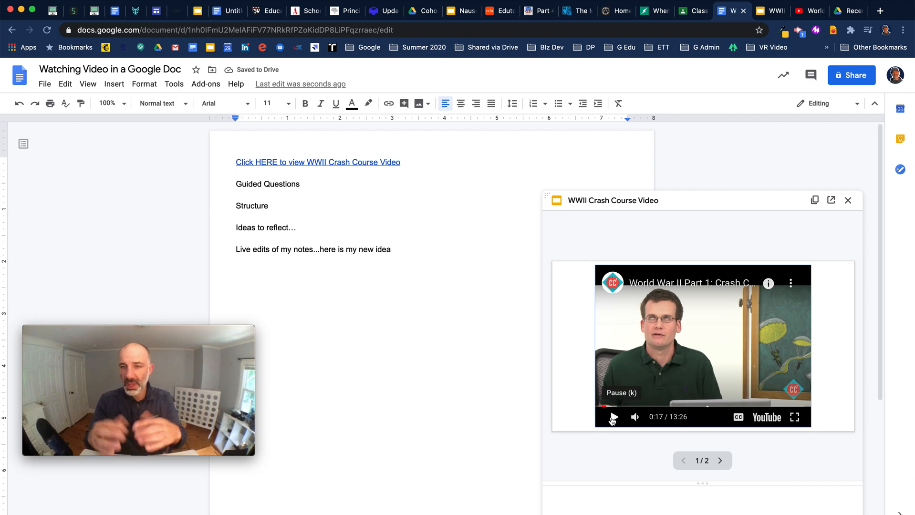
left_click(613, 416)
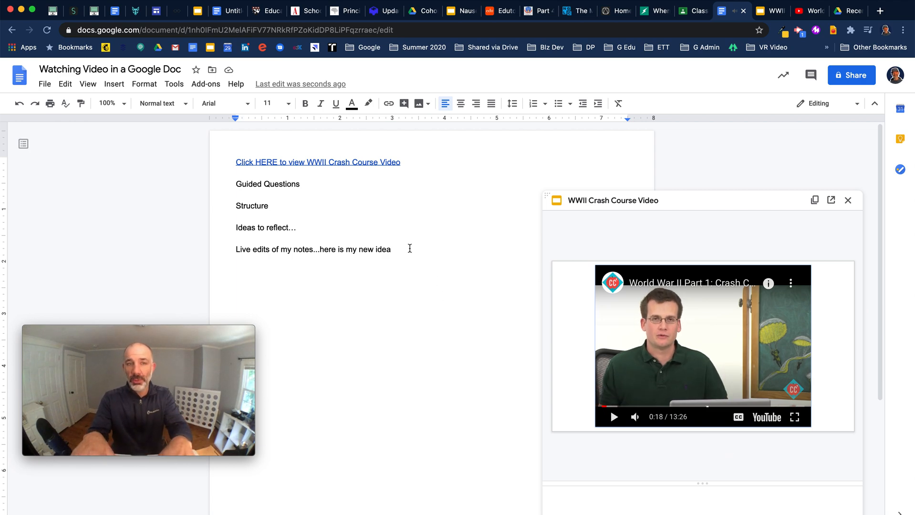
- Add a 'Slide 2: Part 2' note, then play the preview's slide 2 video
key("enter")
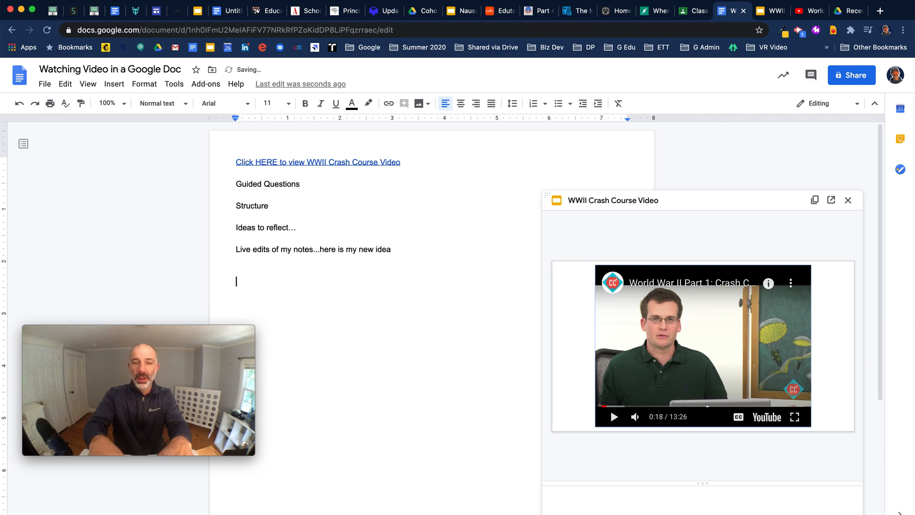
type("Slide 2")
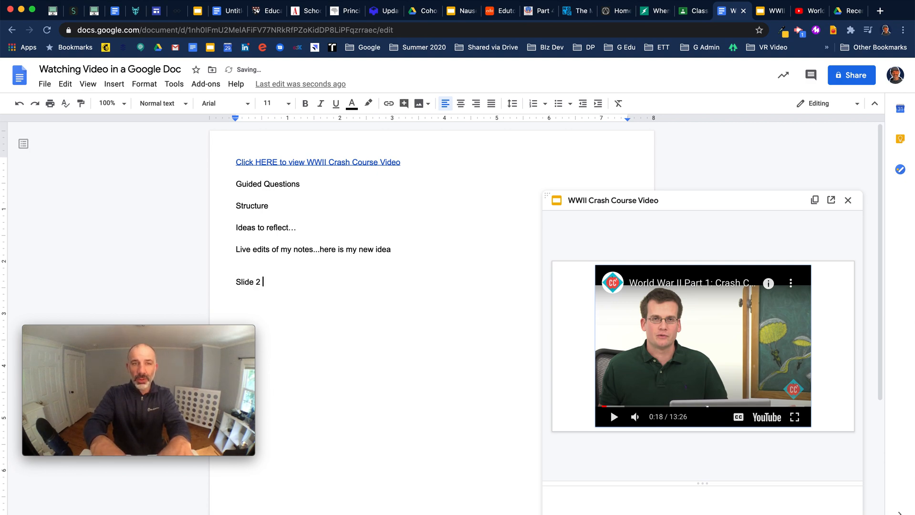
type(": Part 2")
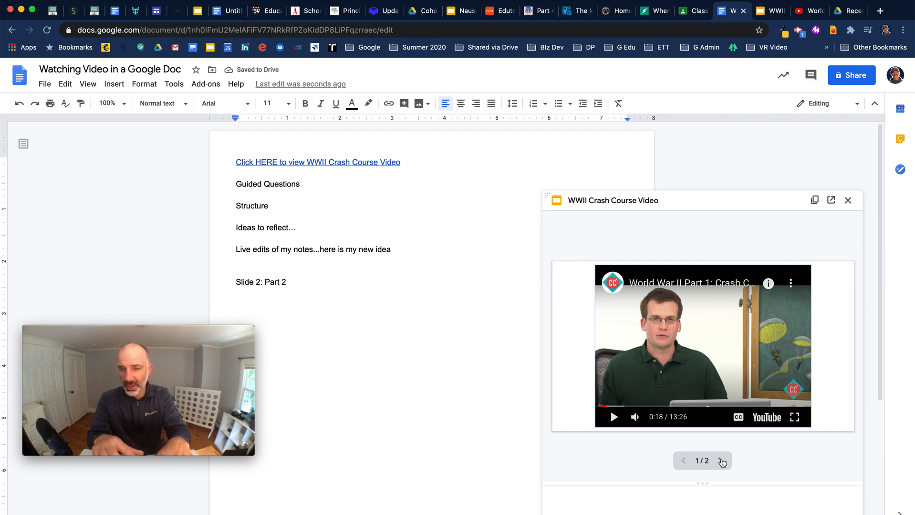
left_click(721, 460)
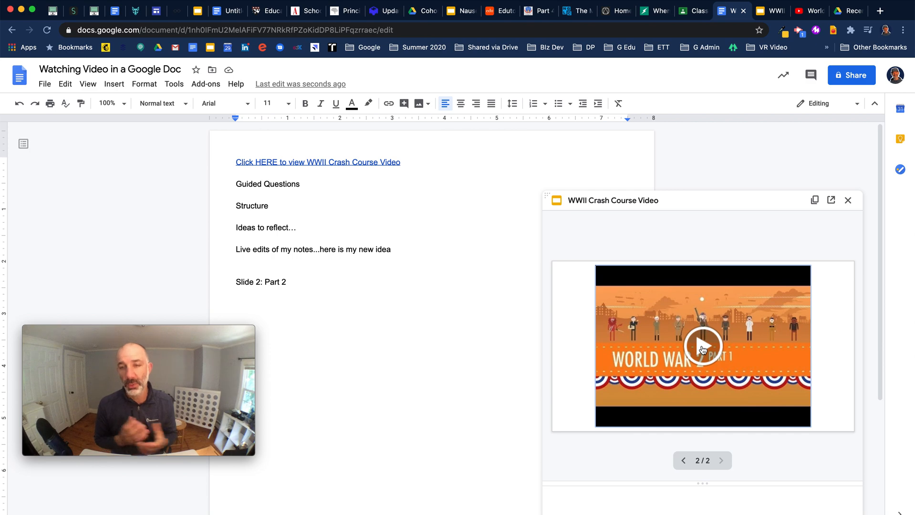
left_click(703, 345)
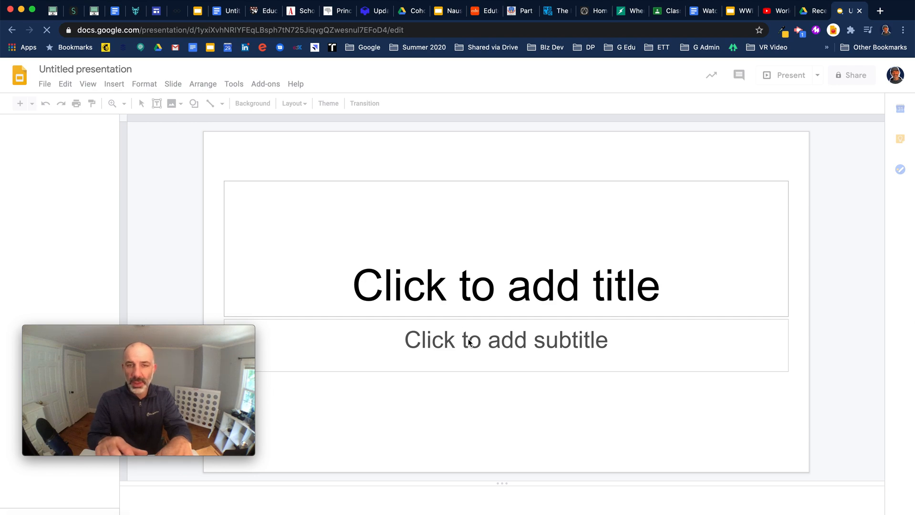
mouse_move(494, 348)
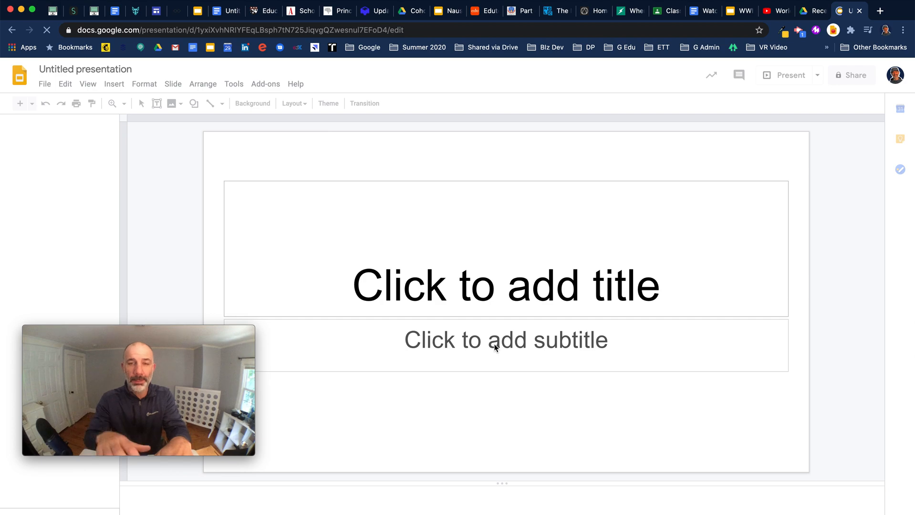
- Close the Themes sidebar on the untitled presentation and focus the subtitle placeholder
left_click(327, 103)
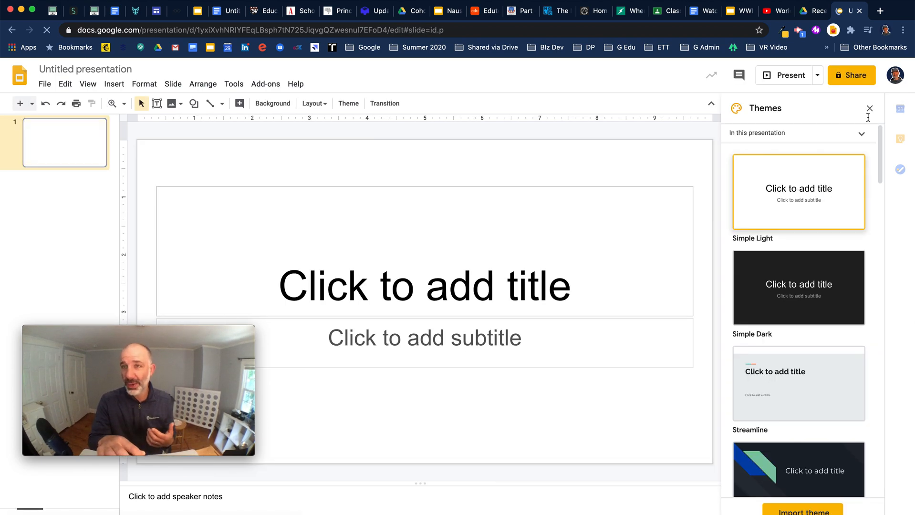
left_click(868, 108)
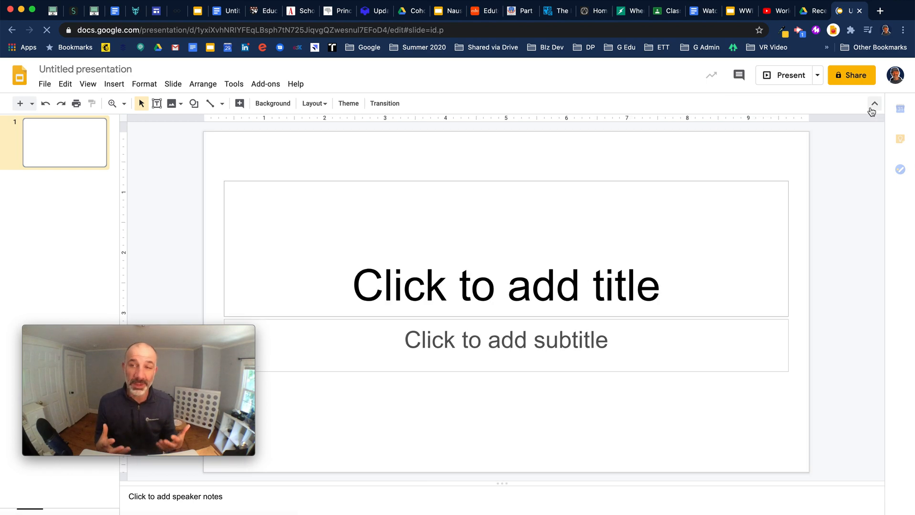
mouse_move(872, 105)
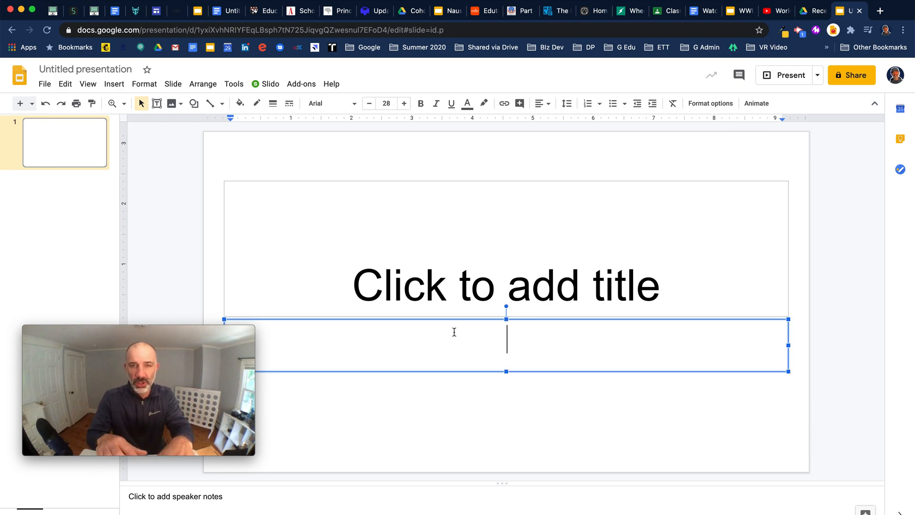
- Type the subtitle 'Click Here to for WWII Video', fixing typos, and select it
type("Click")
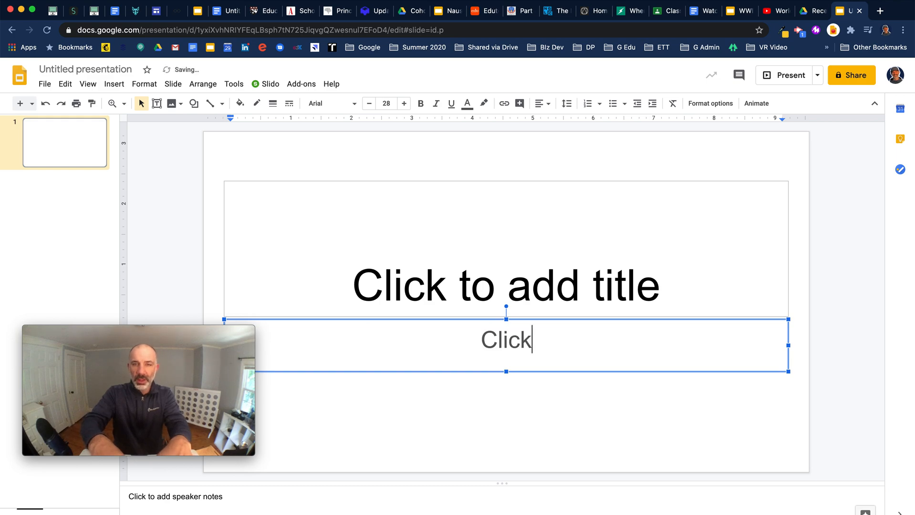
type("HERe to for WWII")
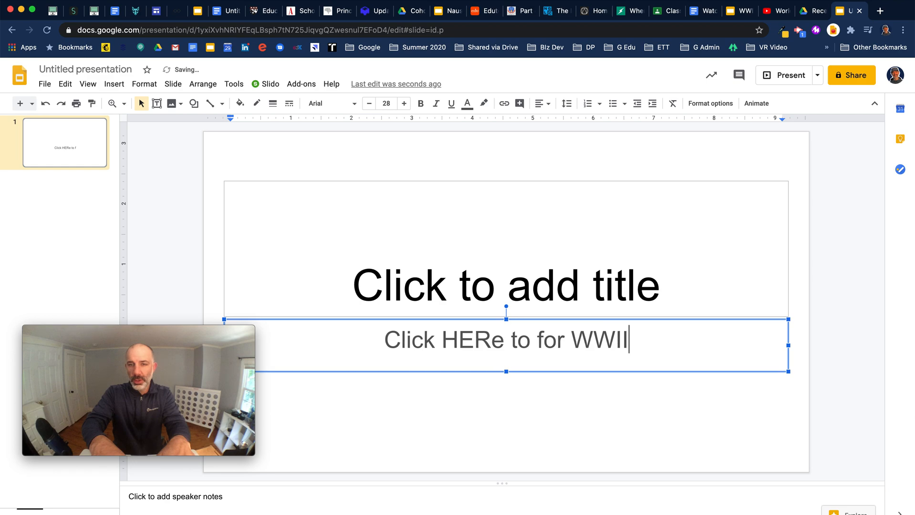
key("Backspace")
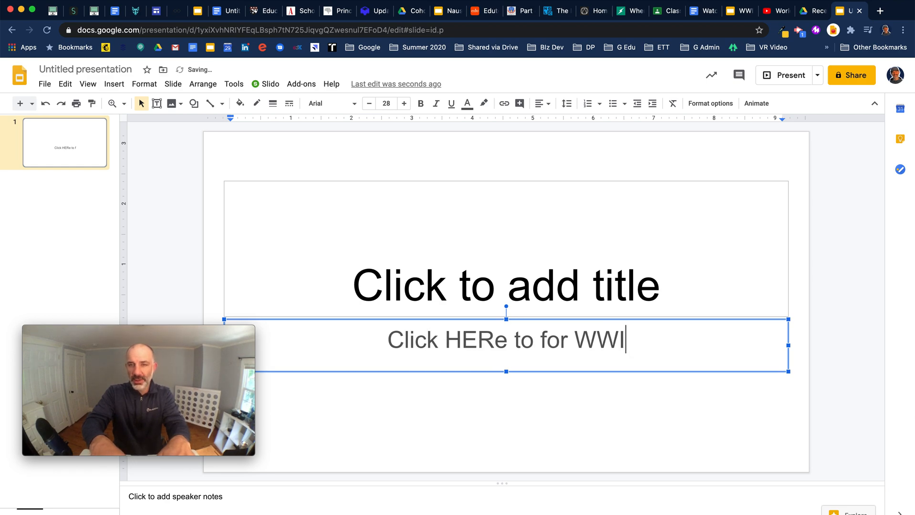
type("I Video")
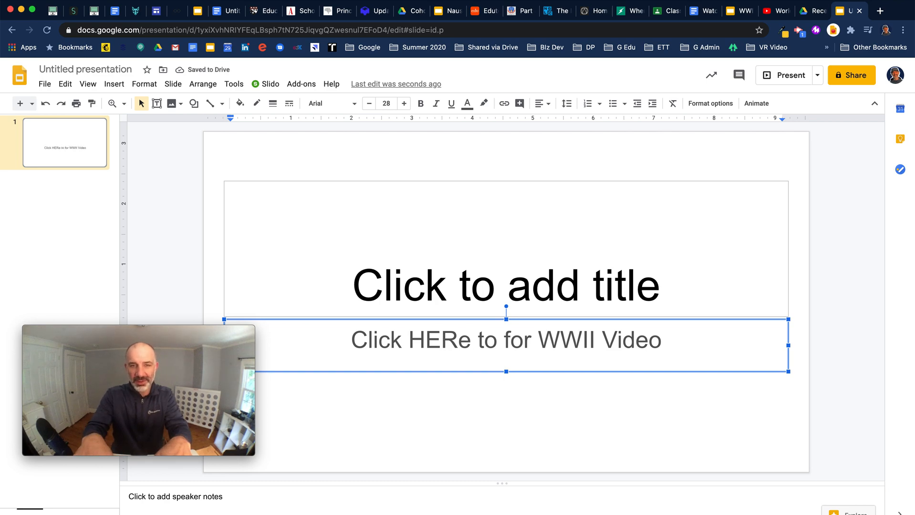
key("Backspace")
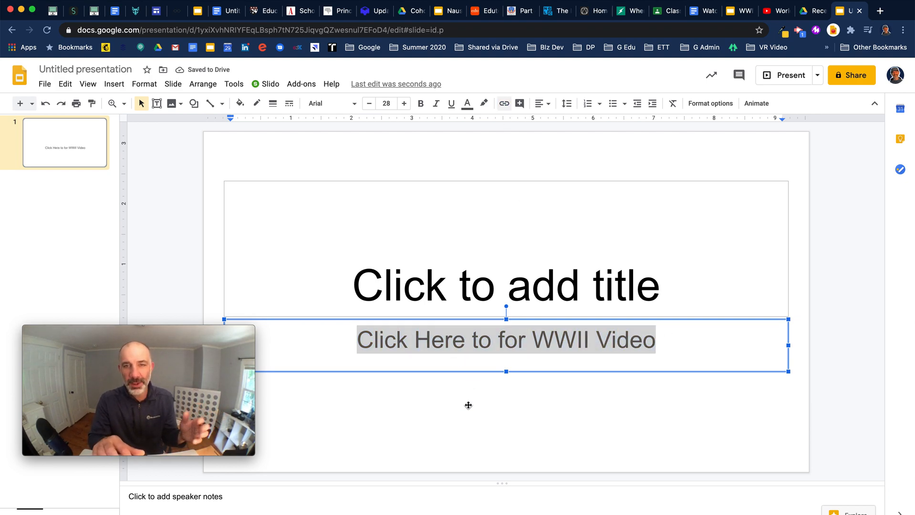
- Hyperlink 'Click Here to for WWII Video' to the WWII Crash Course Video deck and preview it
left_click(503, 103)
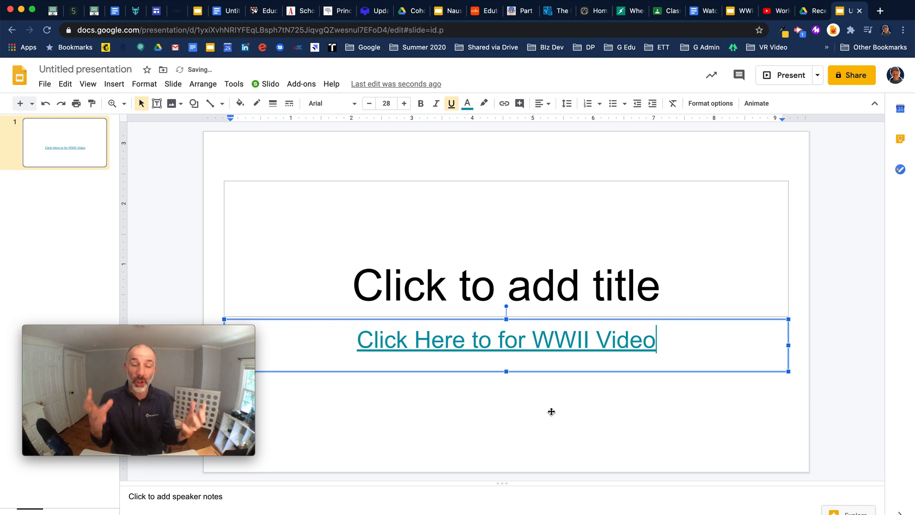
left_click(560, 339)
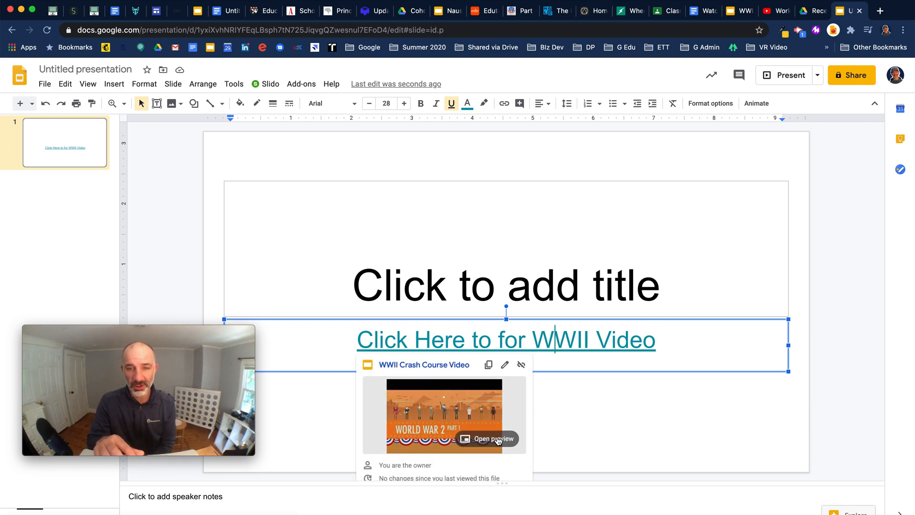
left_click(492, 439)
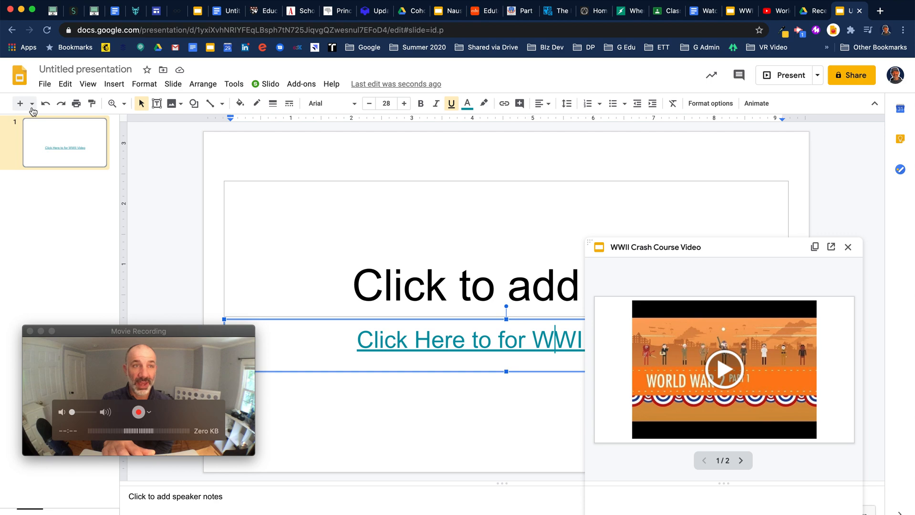
- Add a blank slide 2 and play the WWII video muted in the preview
left_click(31, 103)
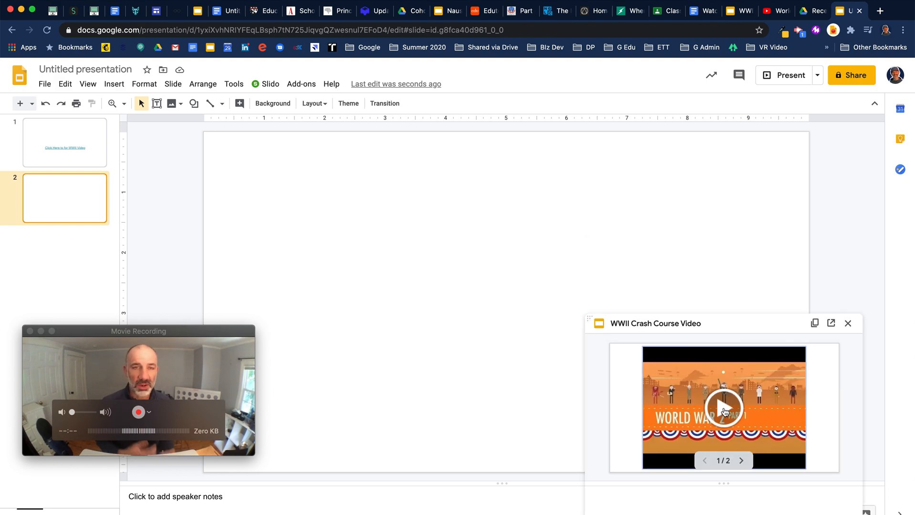
left_click(723, 407)
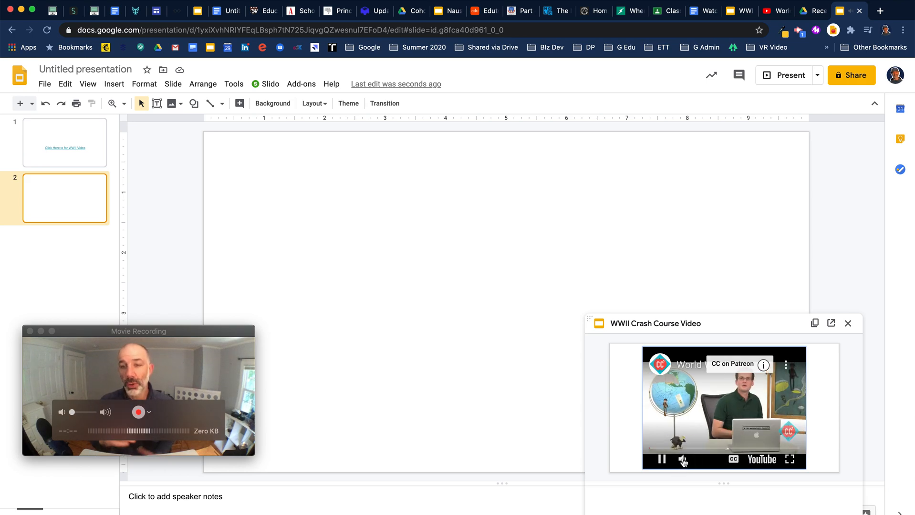
left_click(682, 459)
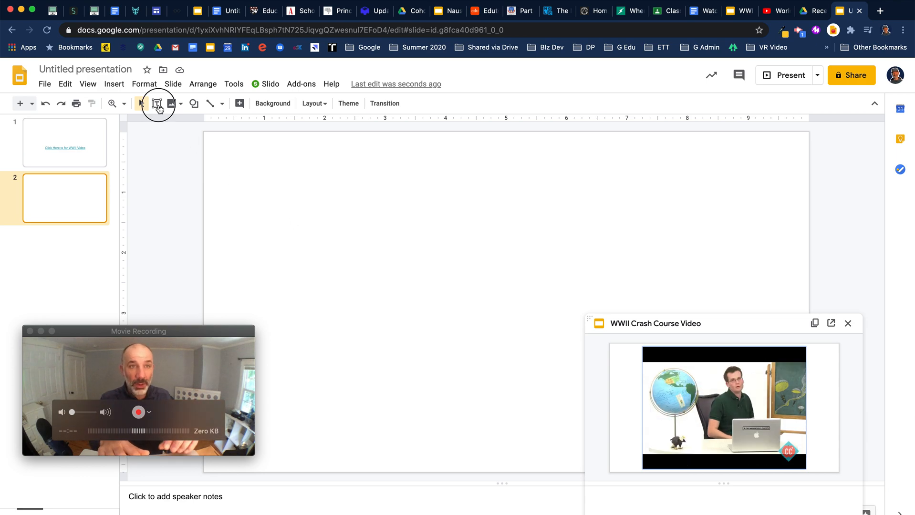
- Add a 'Here are my notes' text box to slide 2 and pause the video
left_click(156, 103)
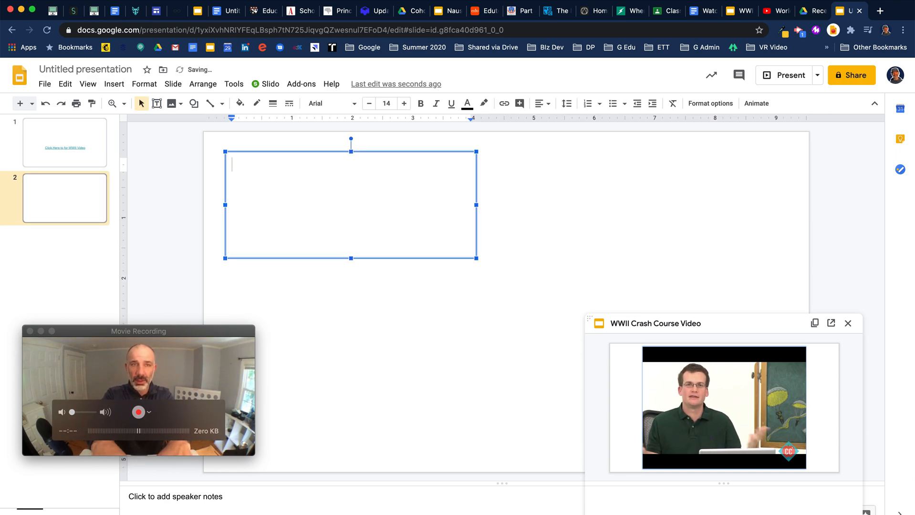
type("Here are m notes")
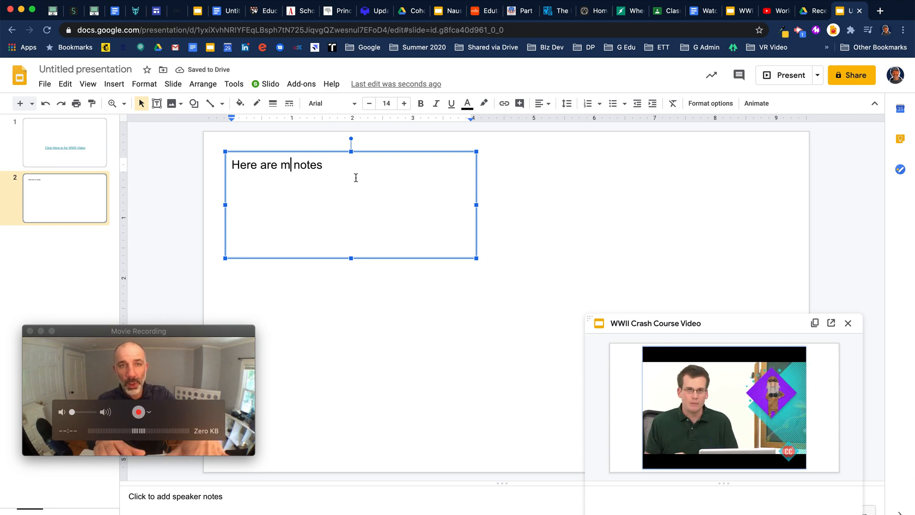
type("y")
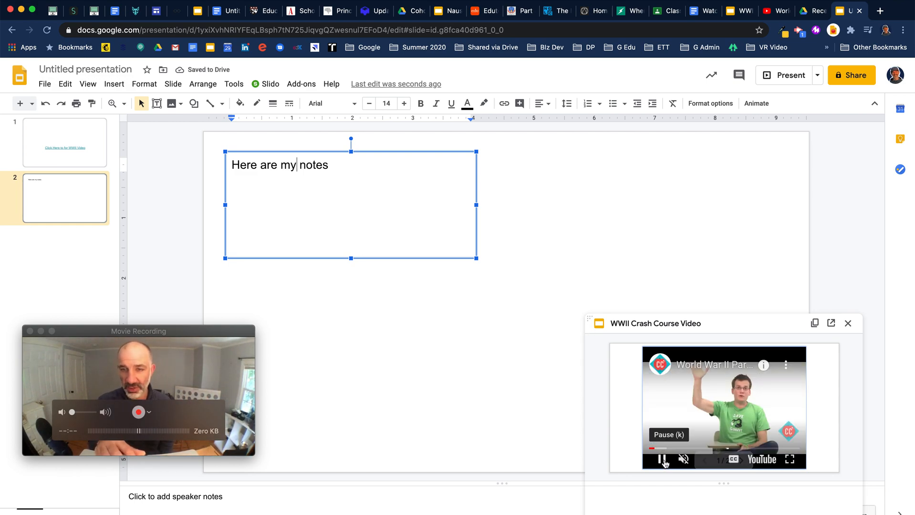
left_click(661, 460)
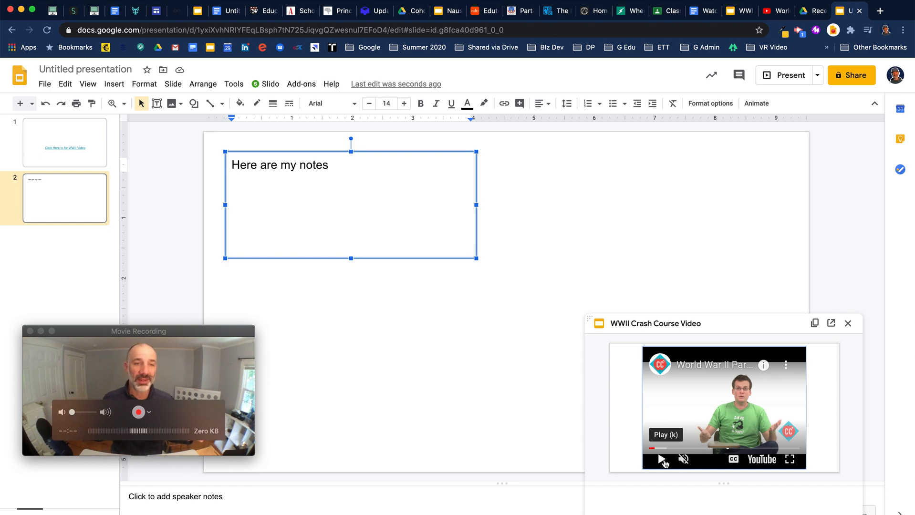